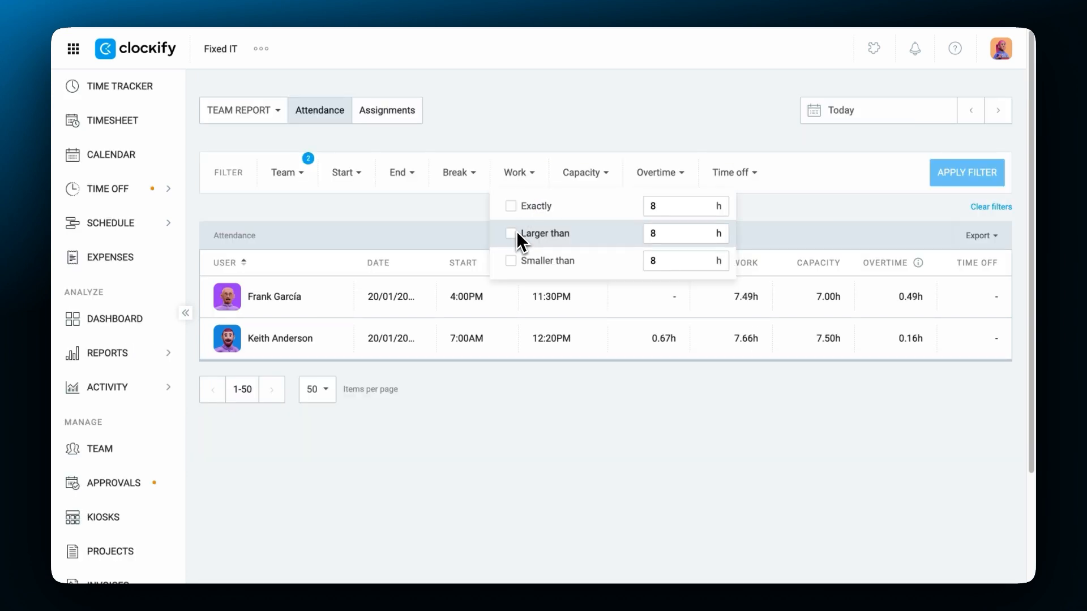
Step: Filter the attendance report to work time larger than 8 hours and apply it
{"action": "left_click", "coordinate": [511, 234]}
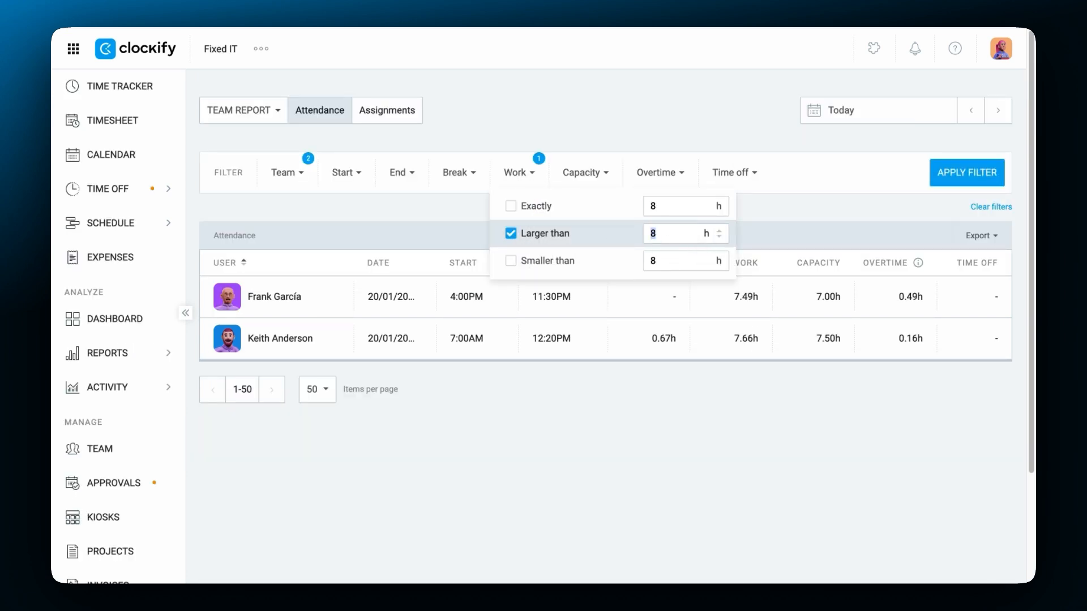
{"action": "left_click", "coordinate": [967, 172]}
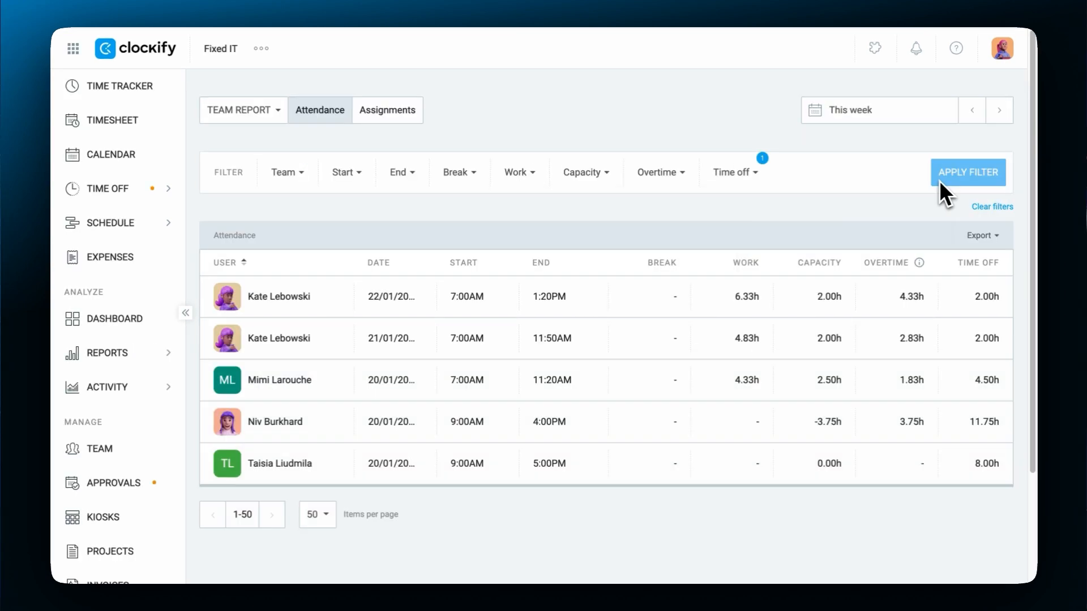
{"action": "left_click", "coordinate": [242, 110]}
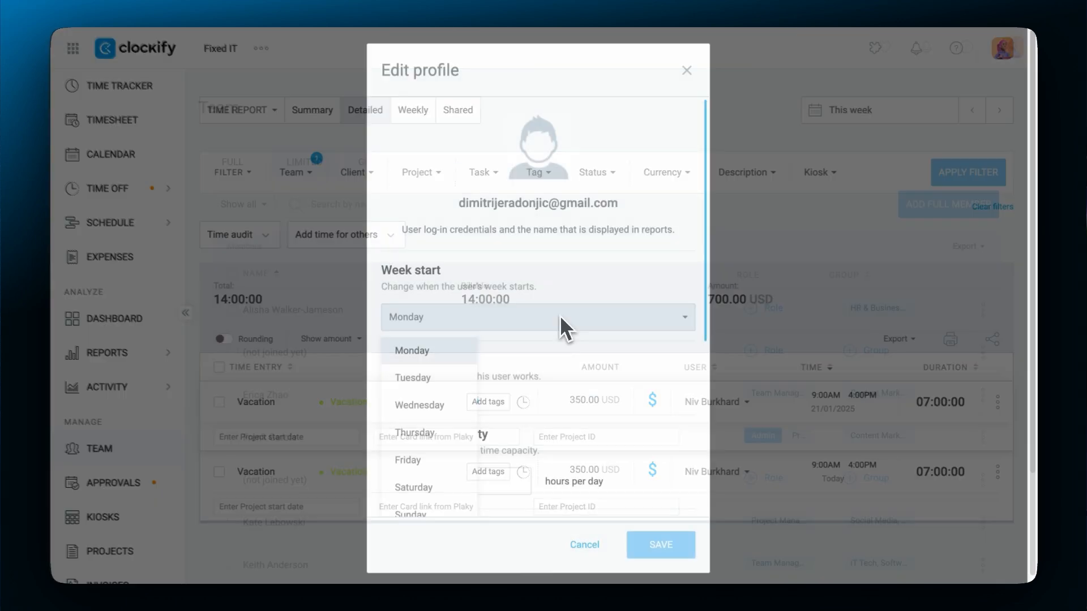
{"action": "left_click", "coordinate": [415, 433]}
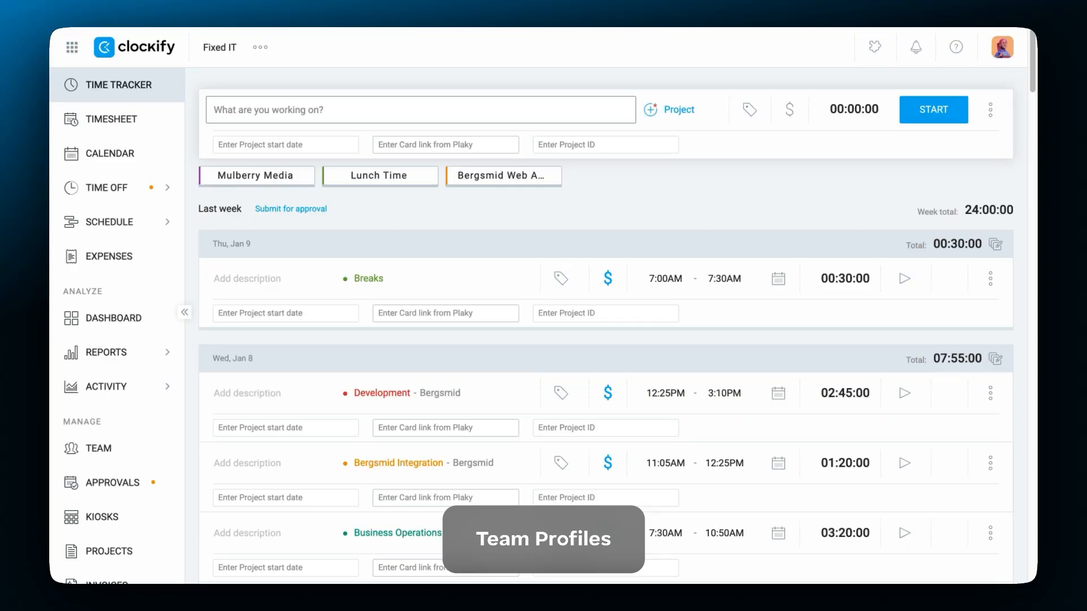
{"action": "mouse_move", "coordinate": [226, 412]}
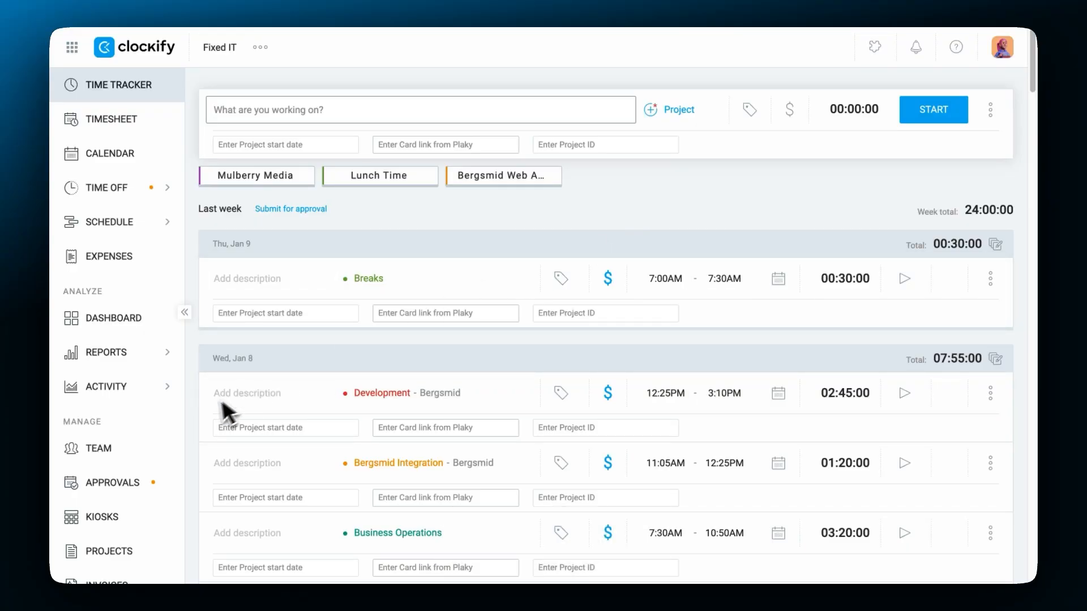
{"action": "left_click", "coordinate": [98, 449]}
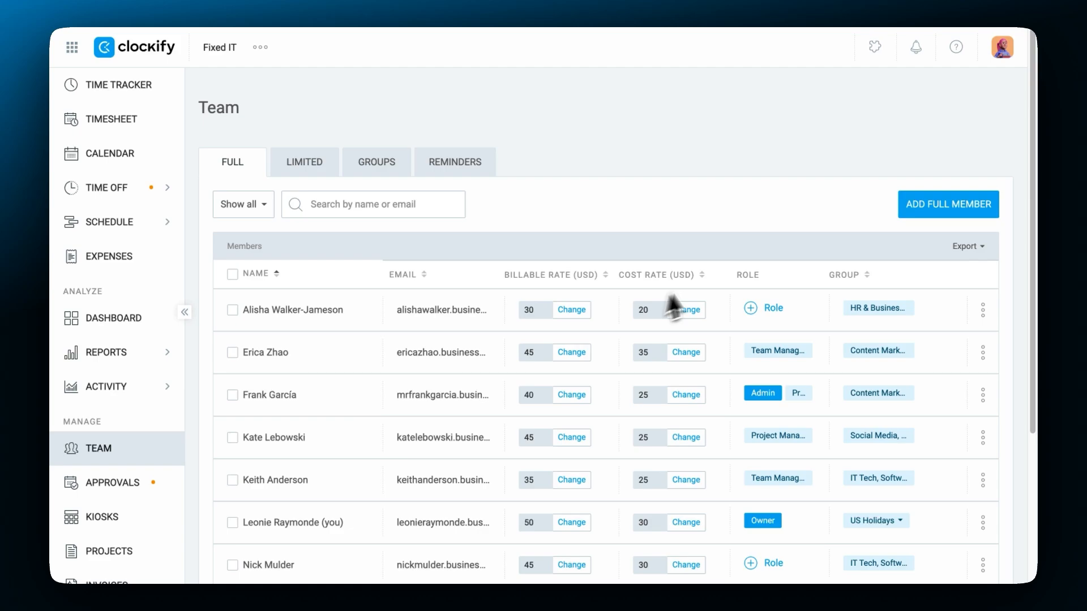
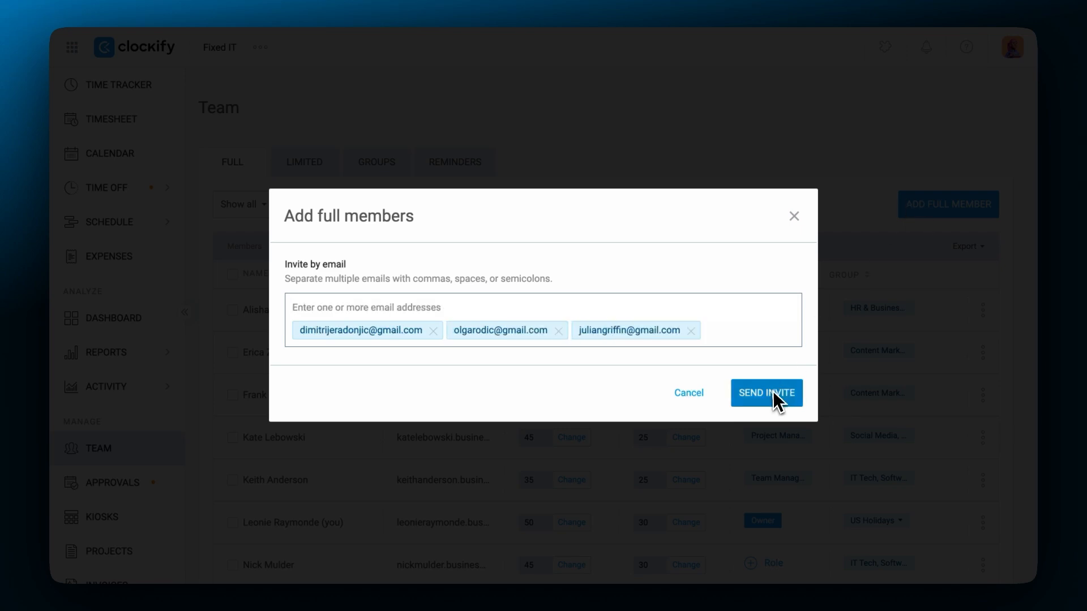
{"action": "left_click", "coordinate": [766, 393]}
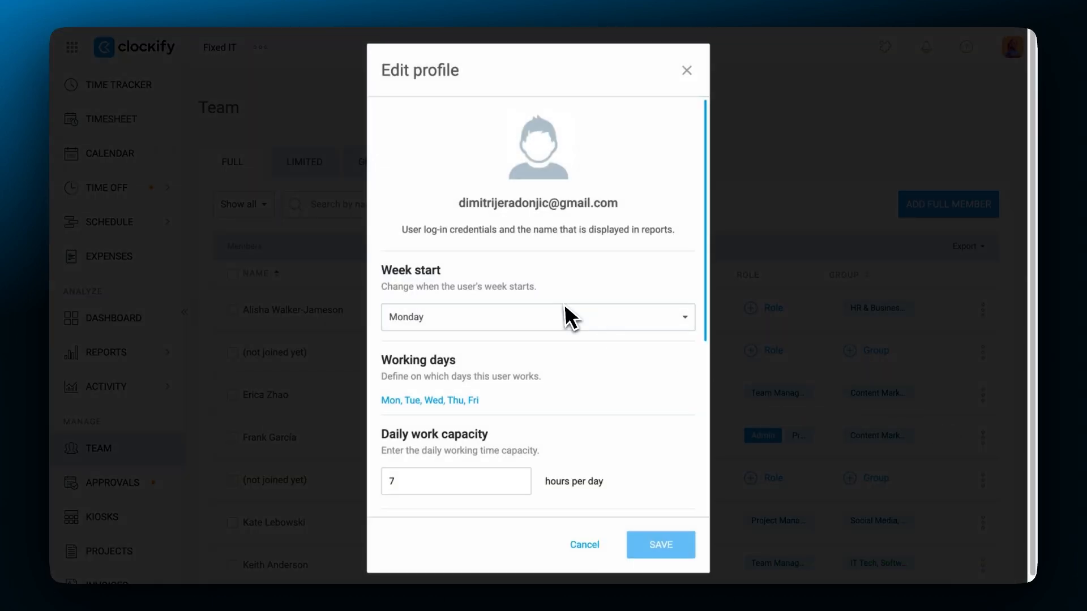
Step: Set the member's week start to Thursday with a 6-hour daily work capacity
{"action": "left_click", "coordinate": [538, 317]}
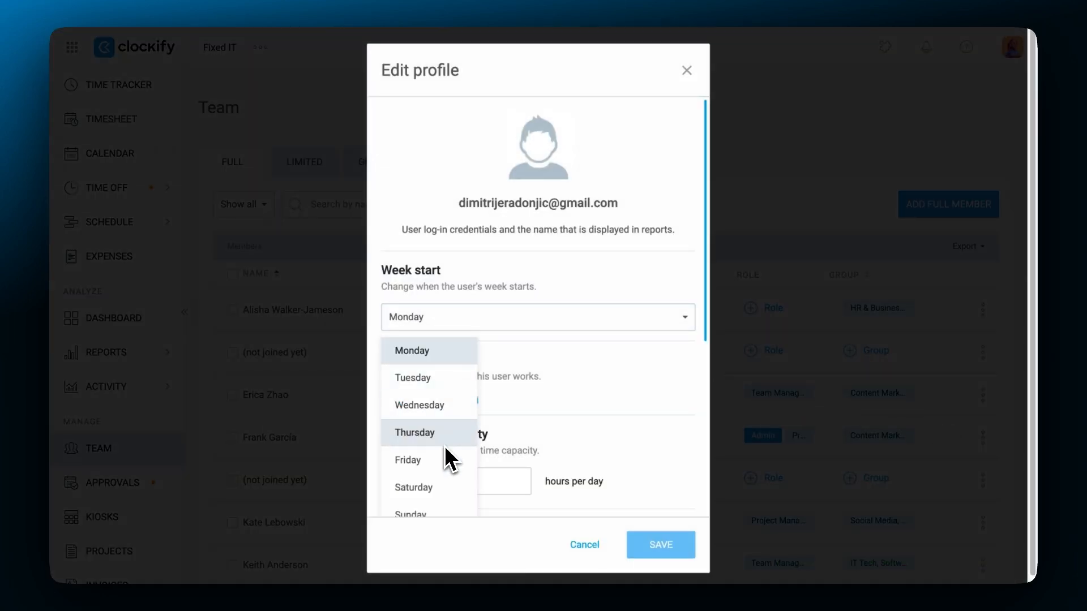
{"action": "left_click", "coordinate": [415, 433]}
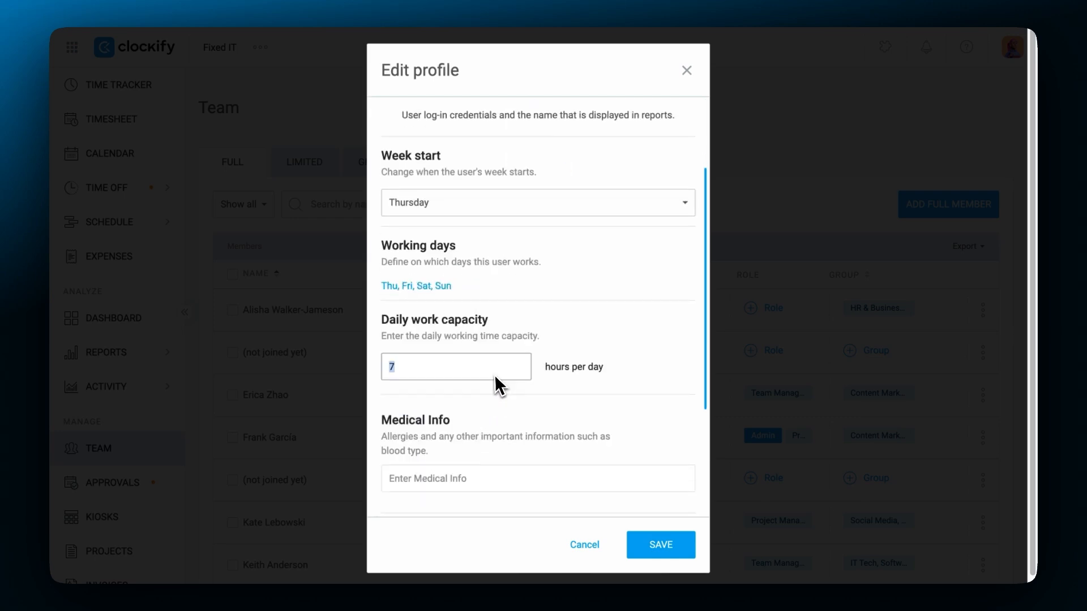
{"action": "type", "text": "6"}
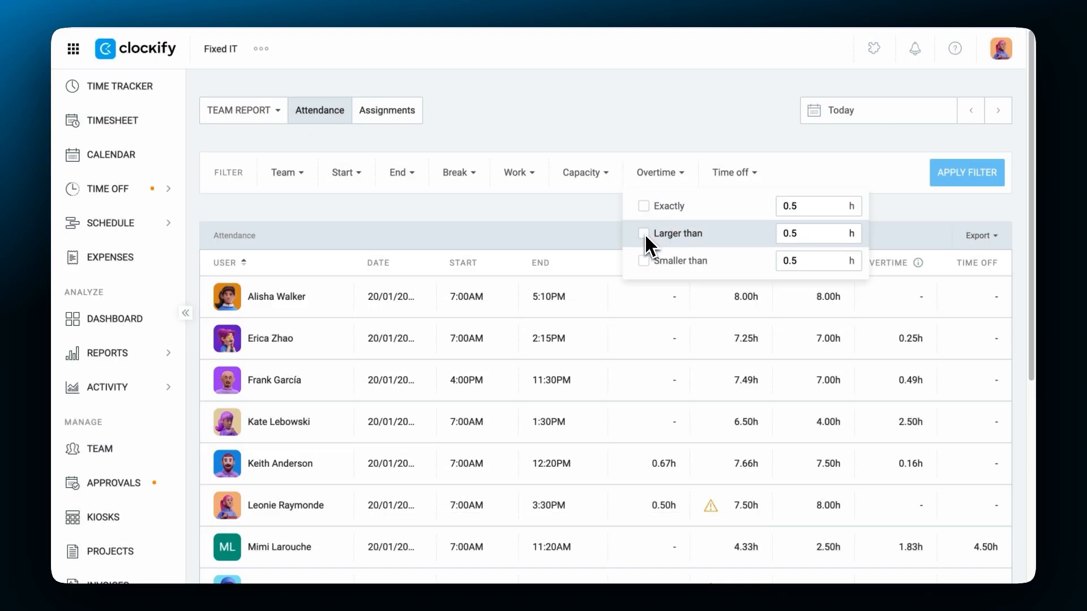
Step: Filter the attendance report to overtime larger than 0.5 hours and apply it
{"action": "left_click", "coordinate": [644, 234]}
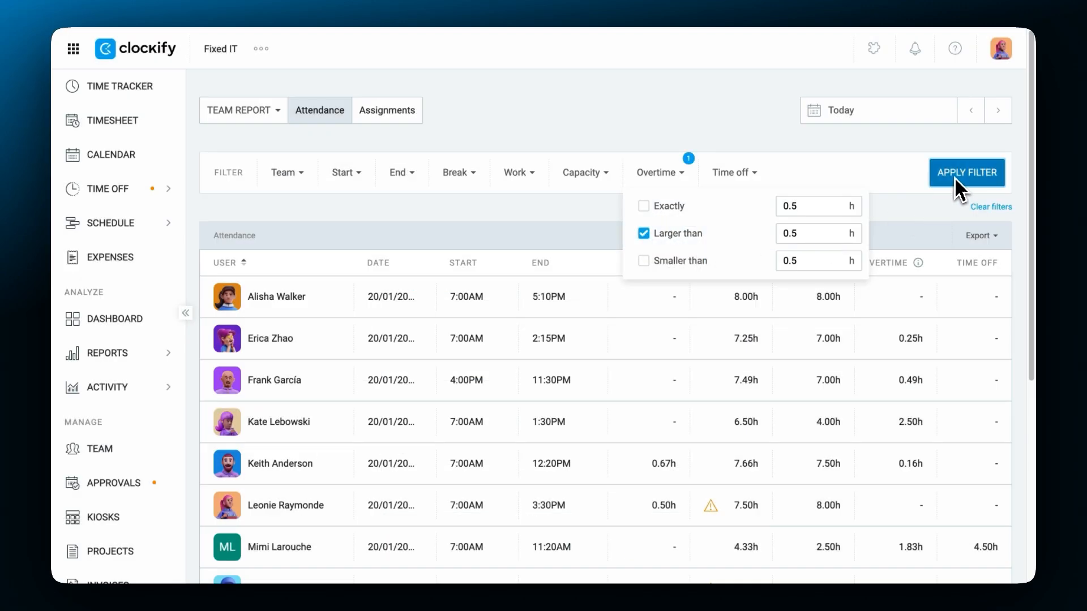
{"action": "left_click", "coordinate": [99, 449]}
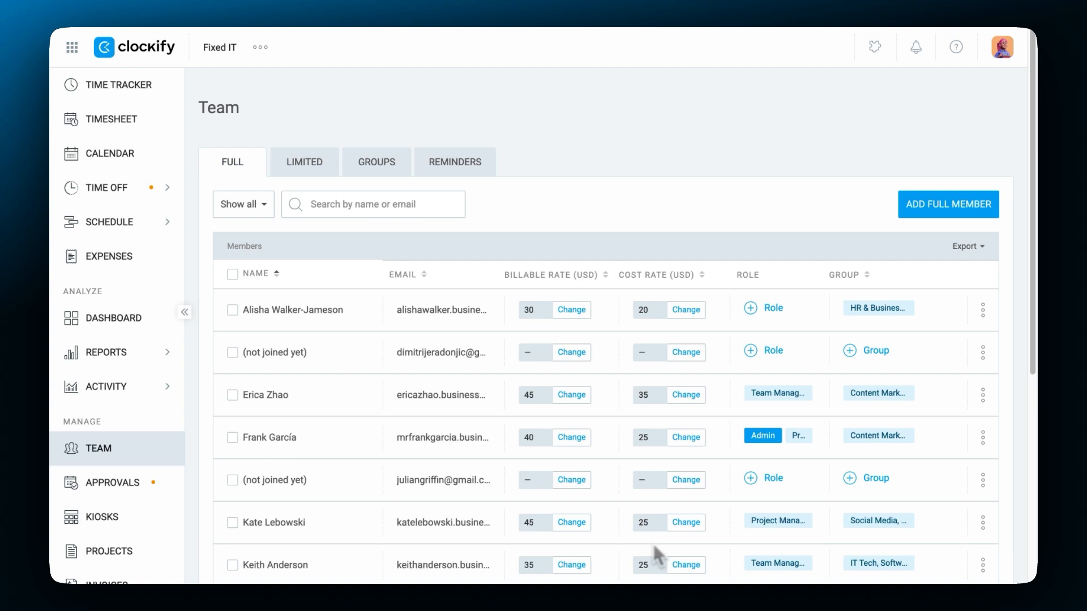
Step: Add a new limited member from the Limited members list
{"action": "left_click", "coordinate": [304, 163]}
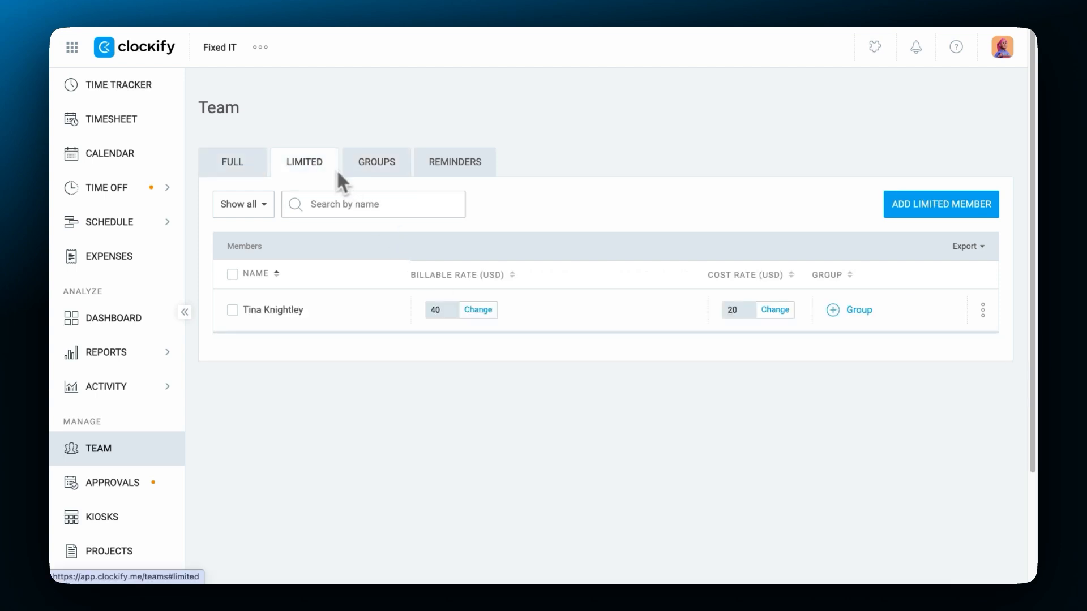
{"action": "left_click", "coordinate": [941, 204]}
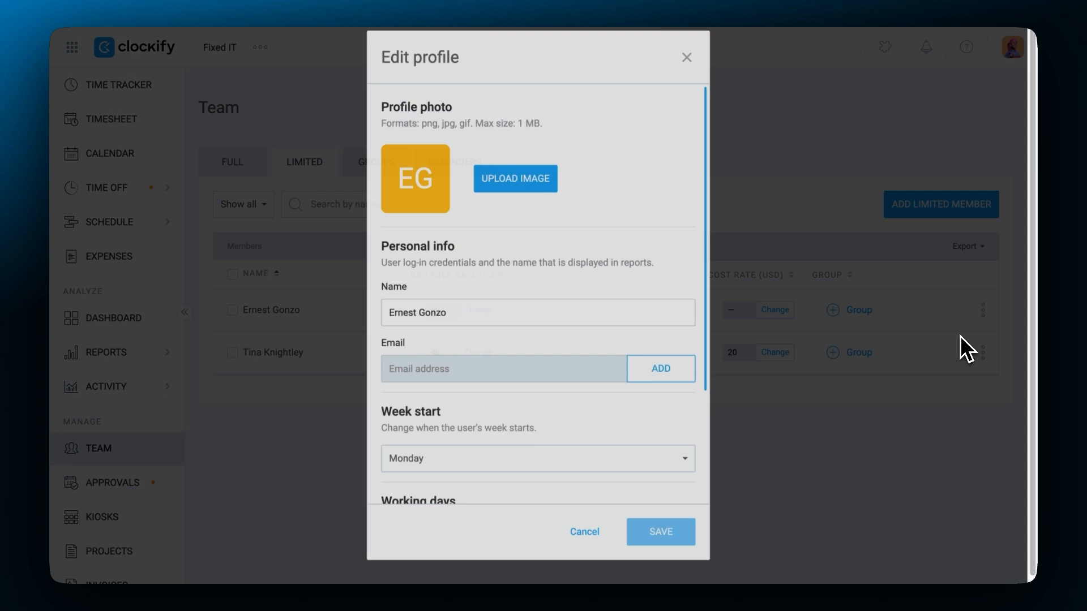
Step: Set the new limited member's week start to Tuesday and save the profile
{"action": "left_click", "coordinate": [537, 458]}
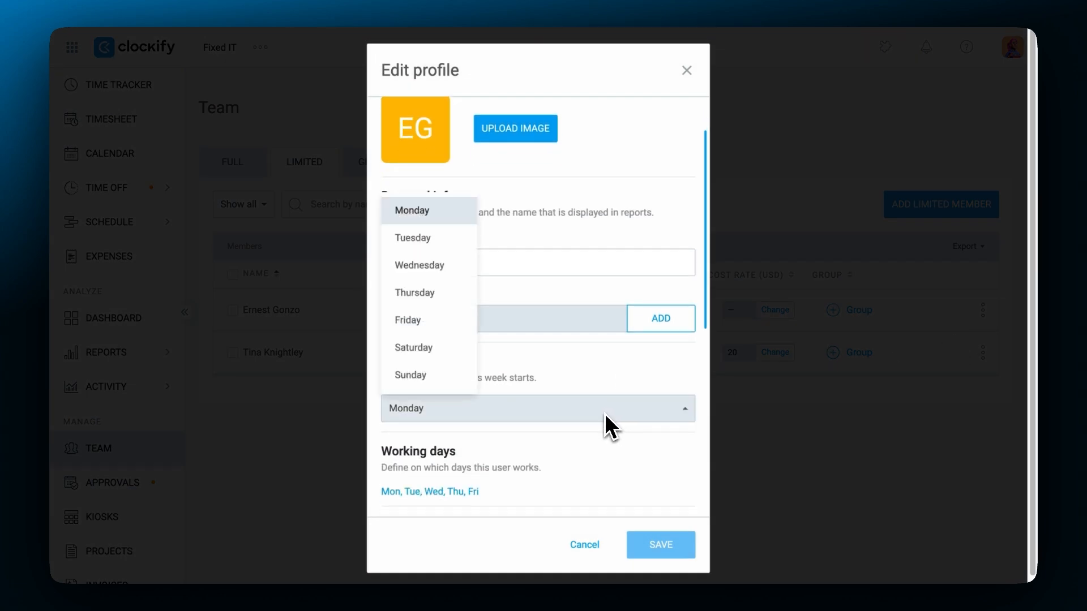
{"action": "left_click", "coordinate": [413, 238]}
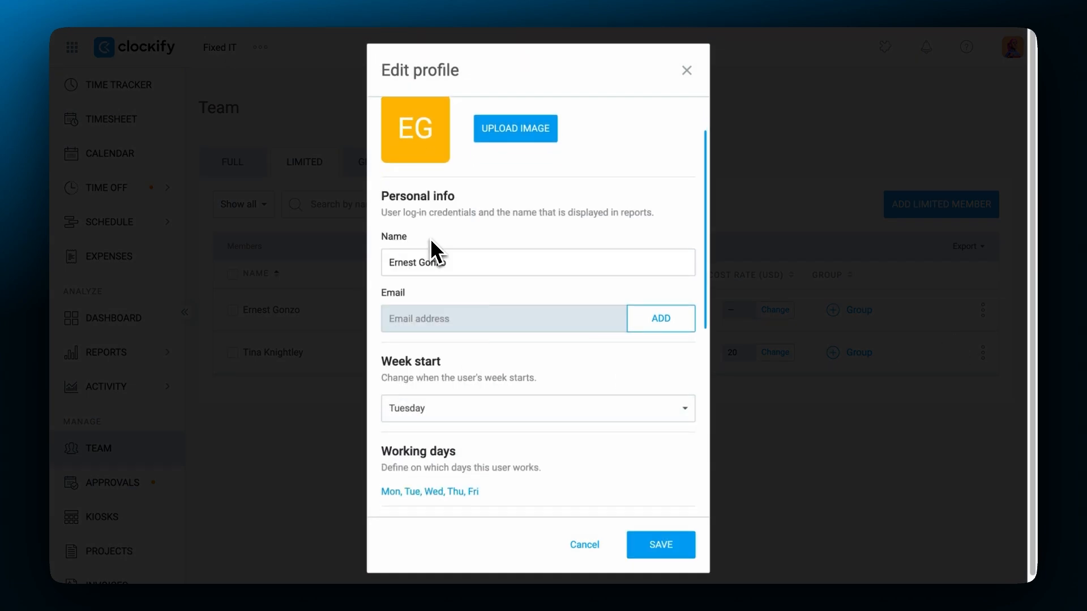
{"action": "left_click", "coordinate": [660, 544]}
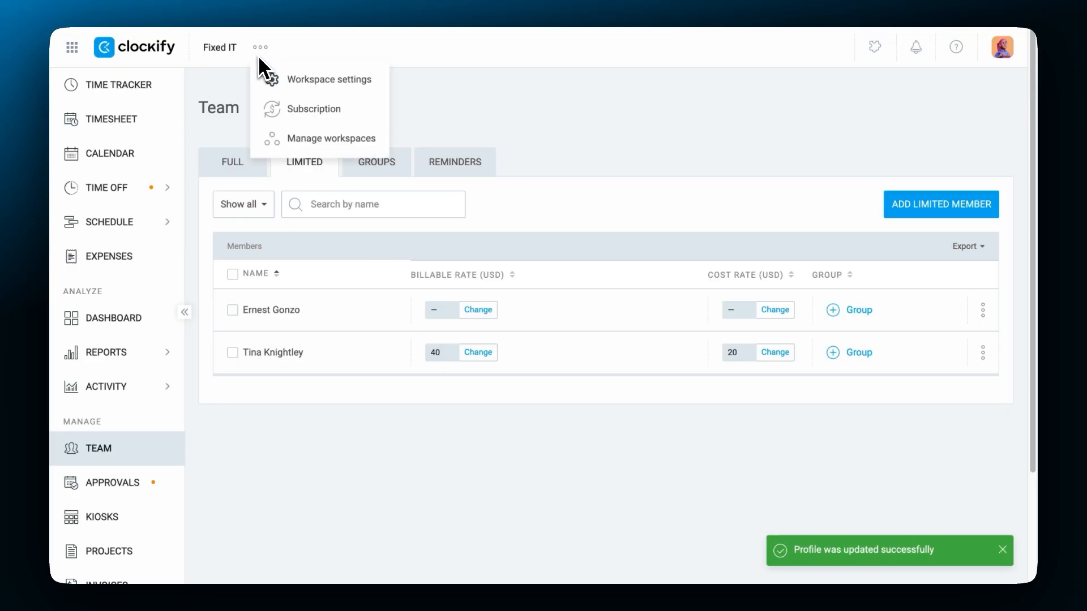
Step: Review the workspace defaults for week start and working days in Workspace settings
{"action": "left_click", "coordinate": [328, 79]}
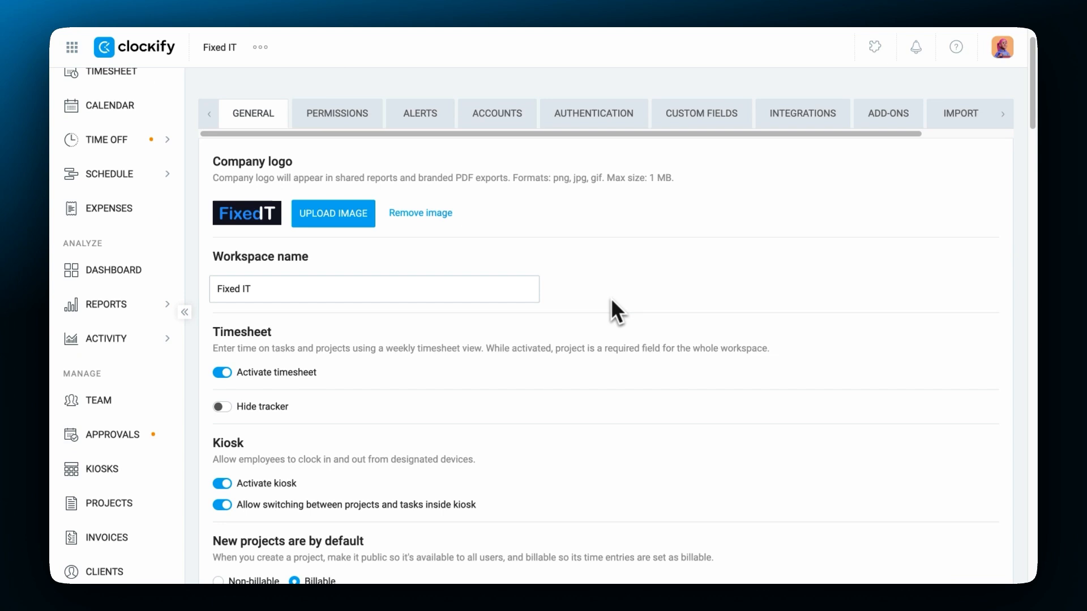
{"action": "scroll", "scroll_direction": "down", "scroll_amount": 3}
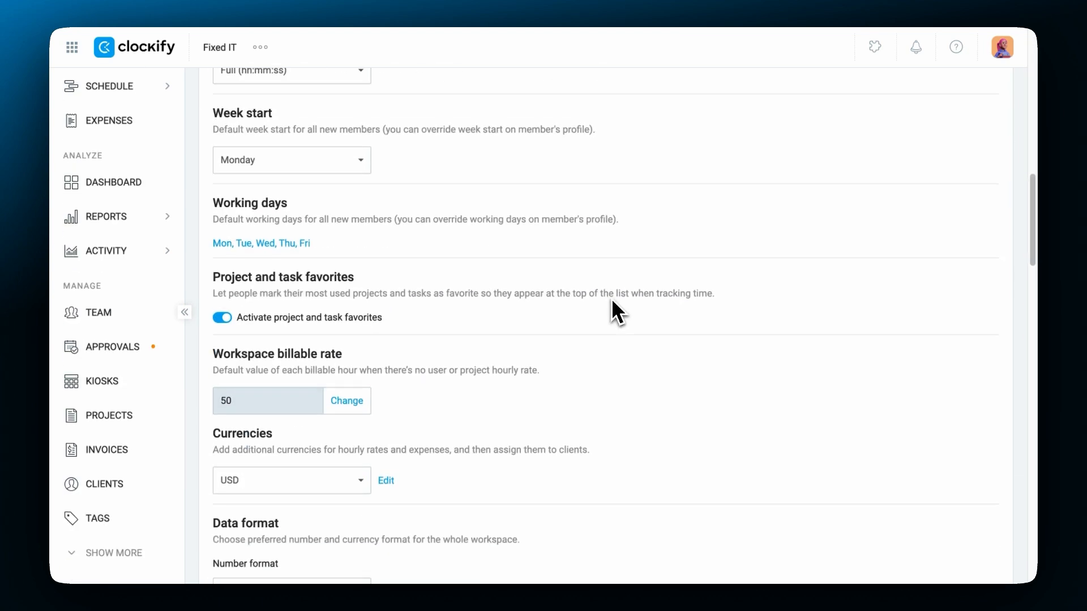
{"action": "left_click", "coordinate": [291, 160]}
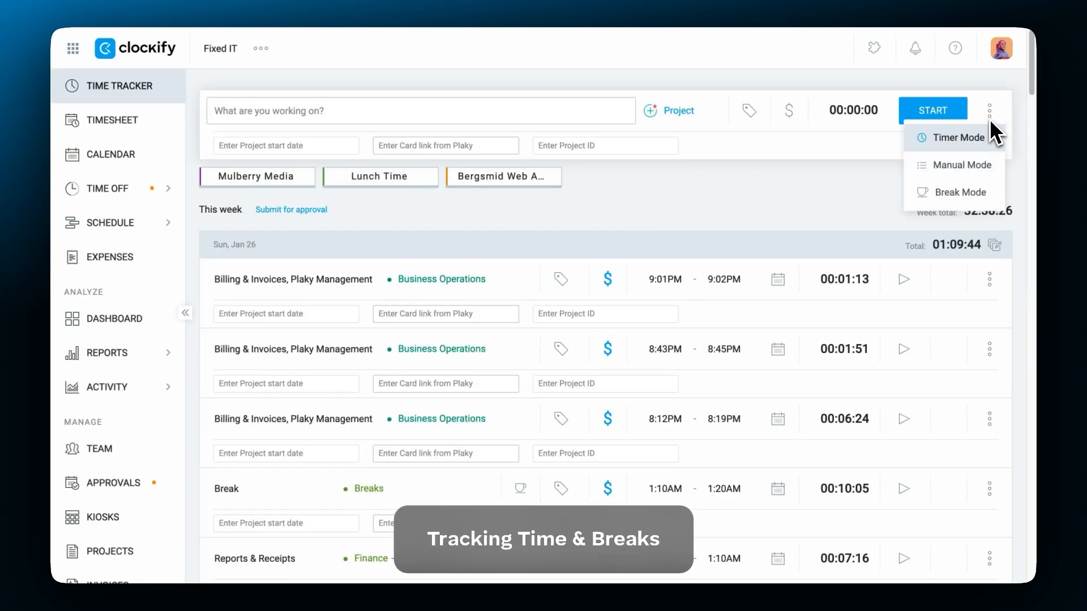
Step: Switch the tracker to break mode and start timing a break in the desktop app
{"action": "left_click", "coordinate": [959, 192]}
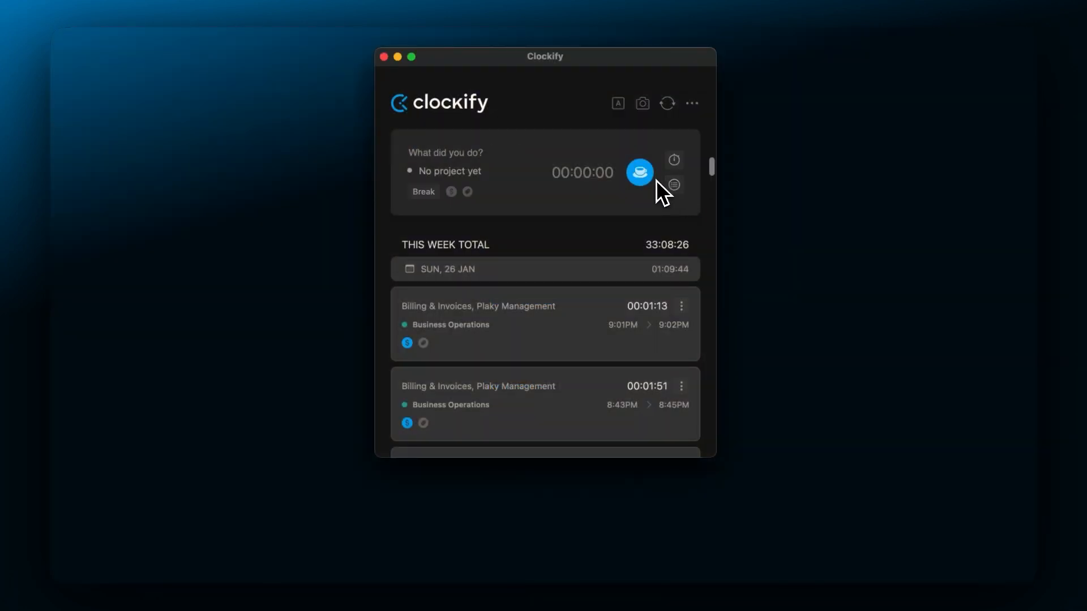
{"action": "left_click", "coordinate": [639, 172]}
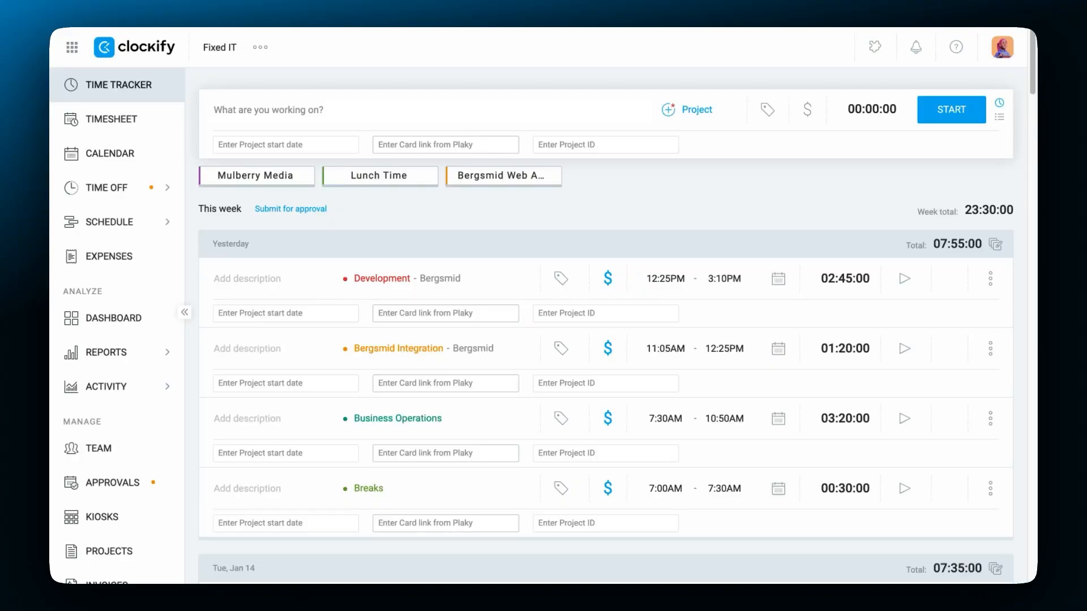
Step: Turn on break tracking under Breaks in the workspace settings
{"action": "left_click", "coordinate": [260, 47]}
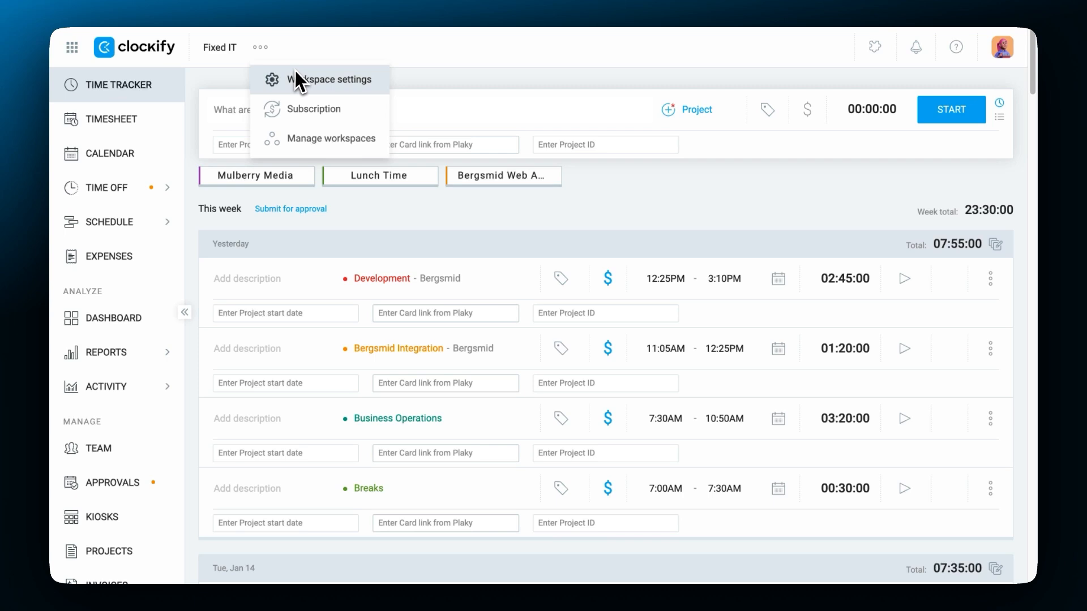
{"action": "left_click", "coordinate": [330, 79]}
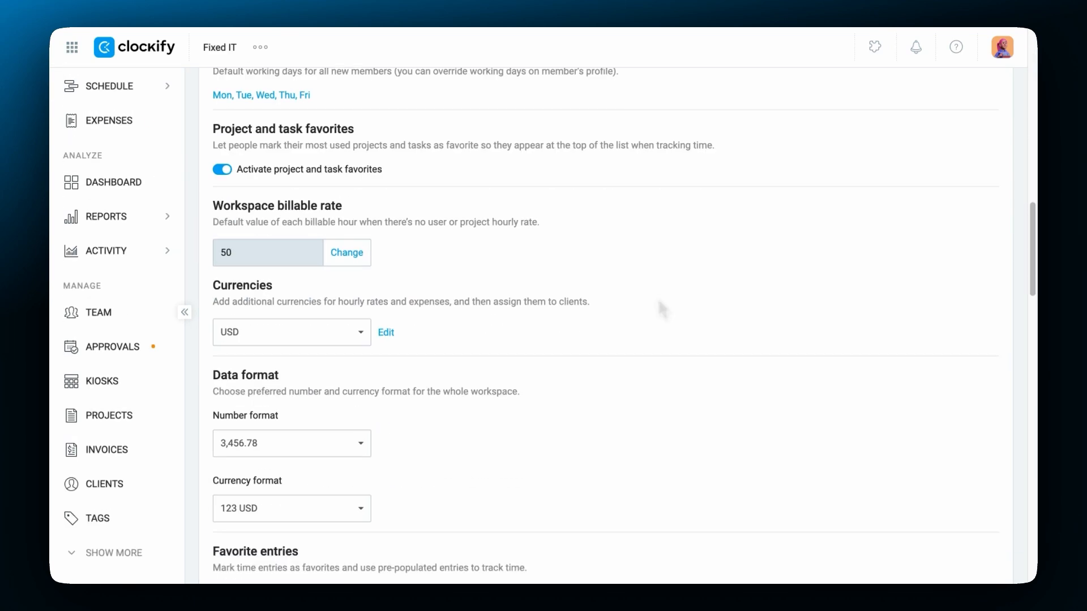
{"action": "scroll", "scroll_direction": "down", "scroll_amount": 3}
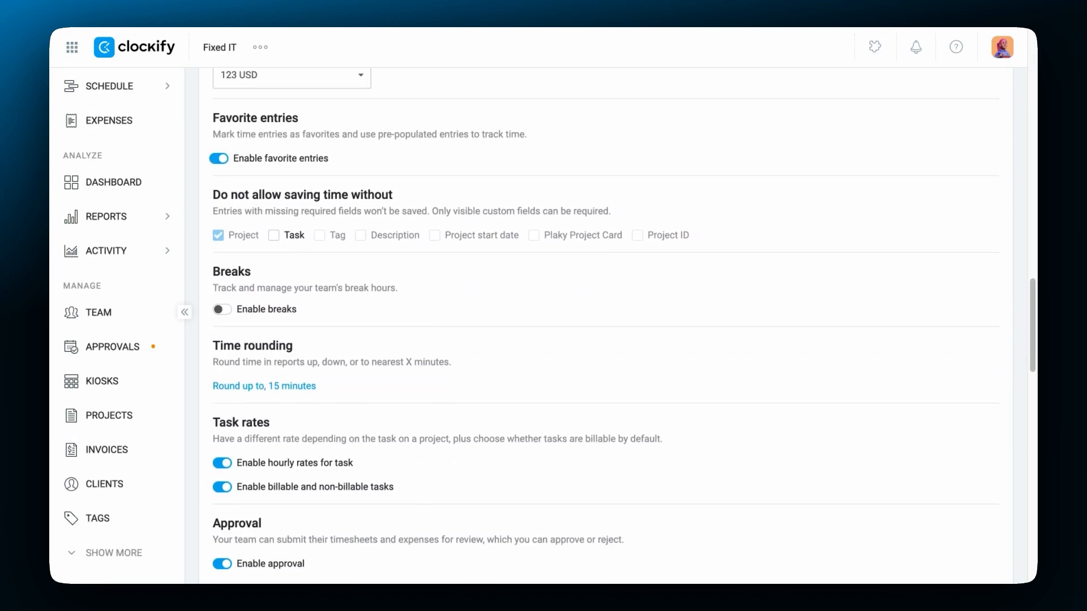
{"action": "left_click", "coordinate": [222, 309]}
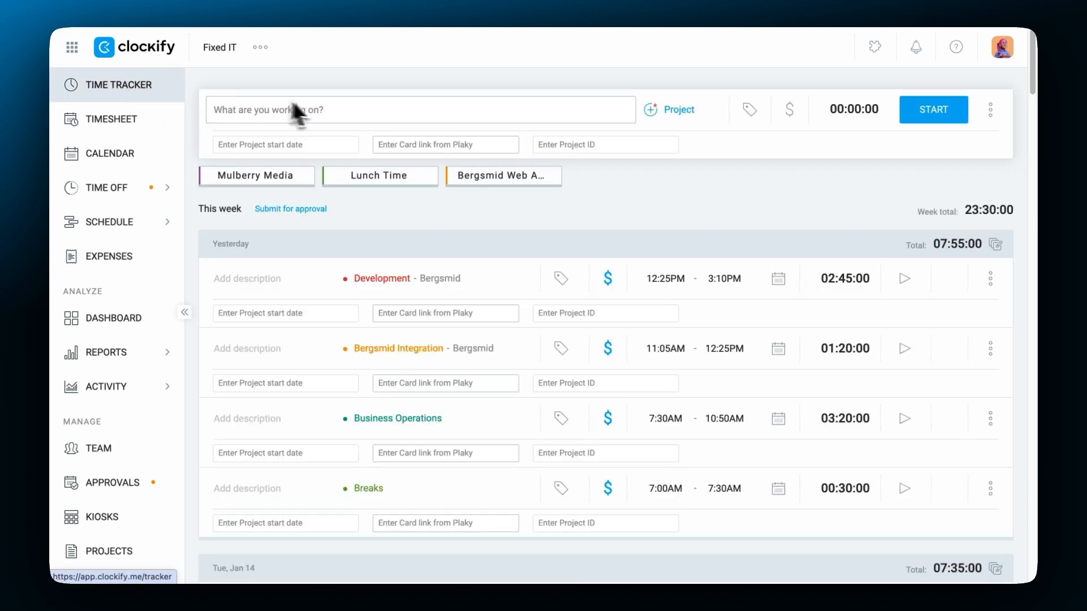
Step: Switch the timer to Break Mode and record a 5-second break by starting and stopping it
{"action": "left_click", "coordinate": [990, 110]}
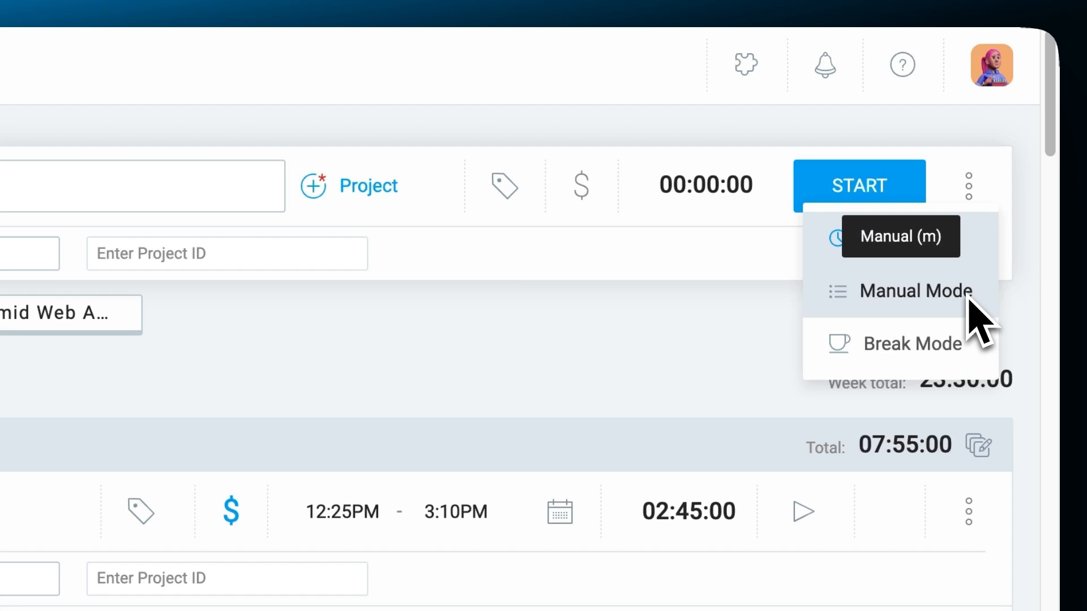
{"action": "left_click", "coordinate": [911, 345]}
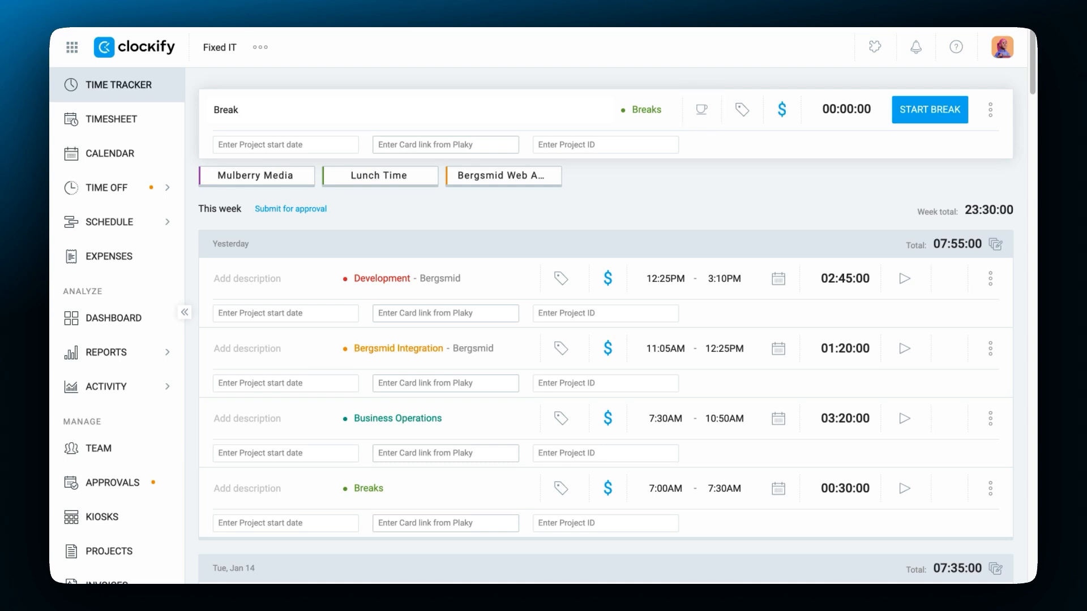
{"action": "scroll", "scroll_direction": "down", "scroll_amount": 3}
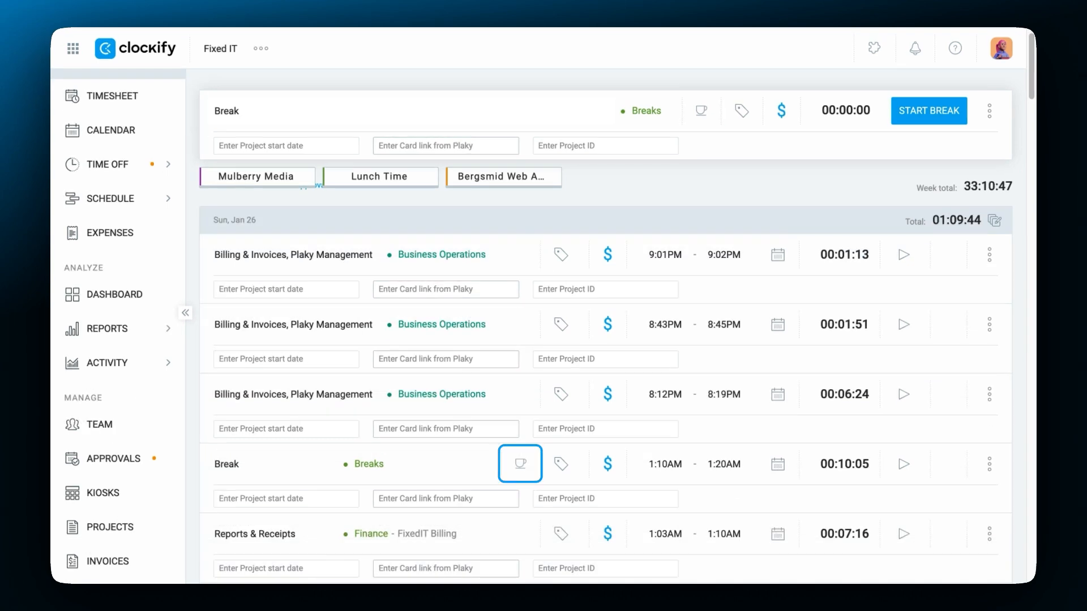
{"action": "left_click", "coordinate": [118, 85]}
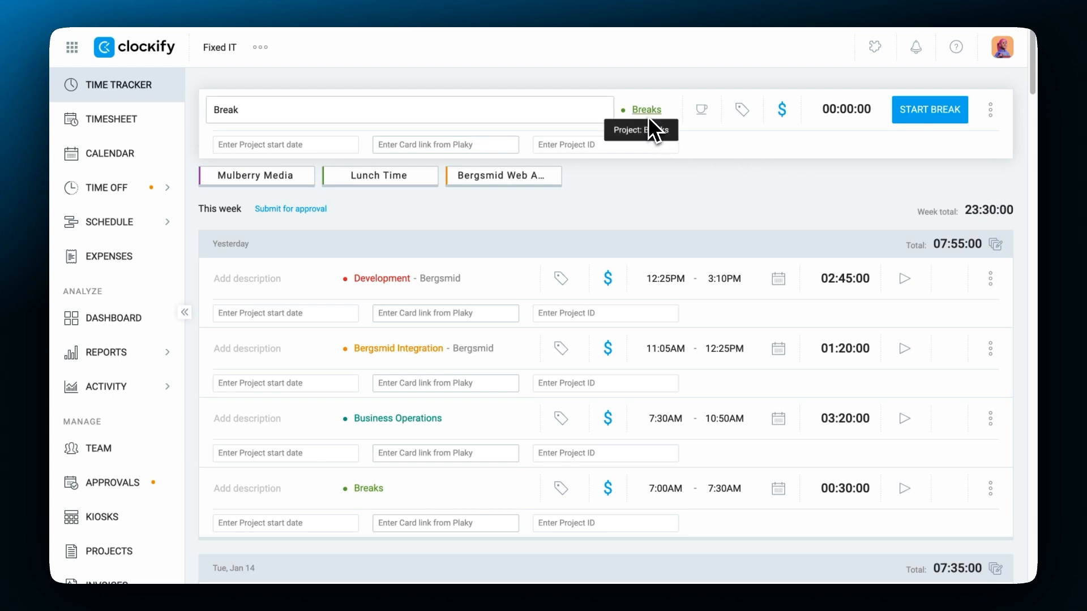
{"action": "mouse_move", "coordinate": [908, 157]}
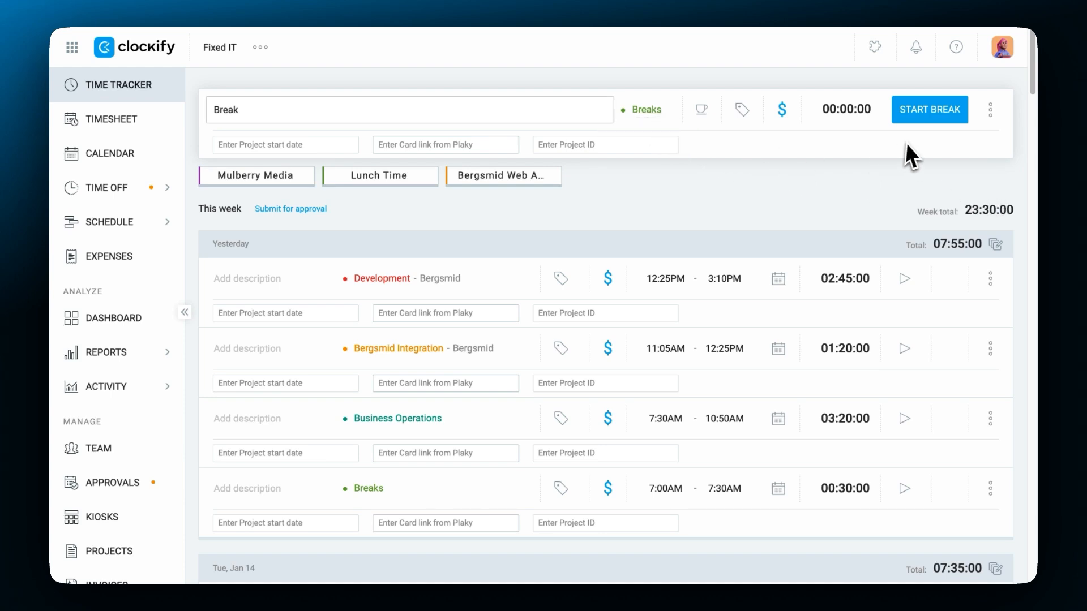
{"action": "left_click", "coordinate": [929, 109]}
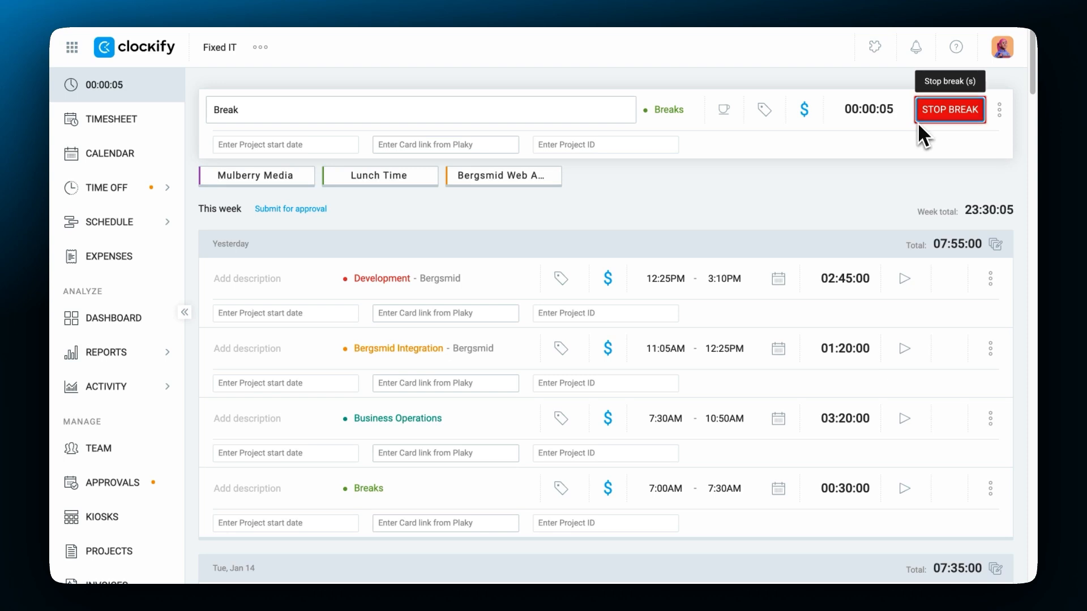
{"action": "left_click", "coordinate": [950, 109]}
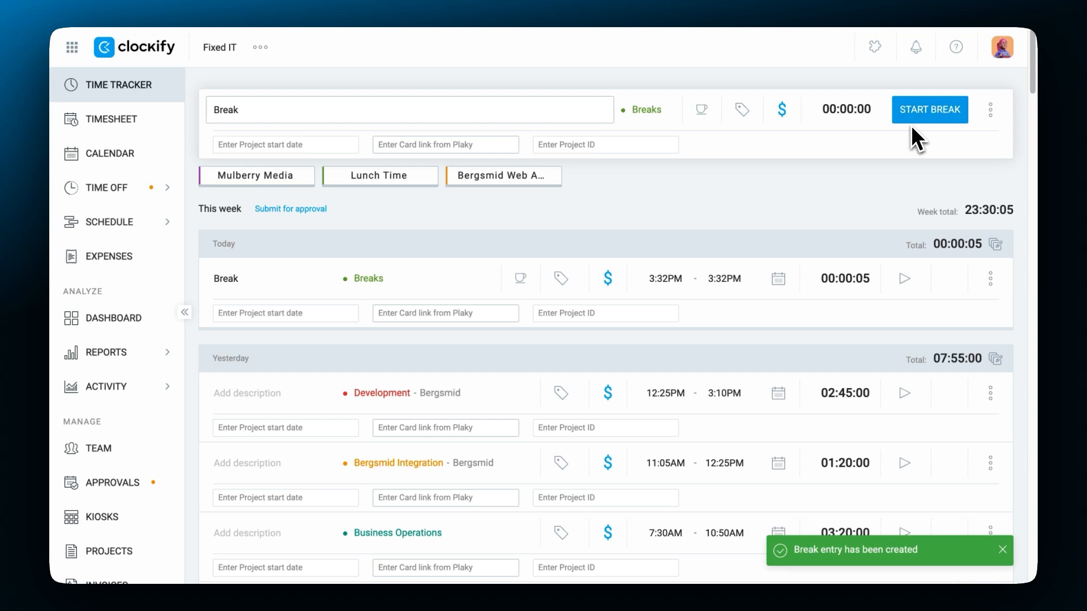
Step: Enter a 0:30 break under Thursday, Jan 16 in the weekly timesheet
{"action": "left_click", "coordinate": [112, 119]}
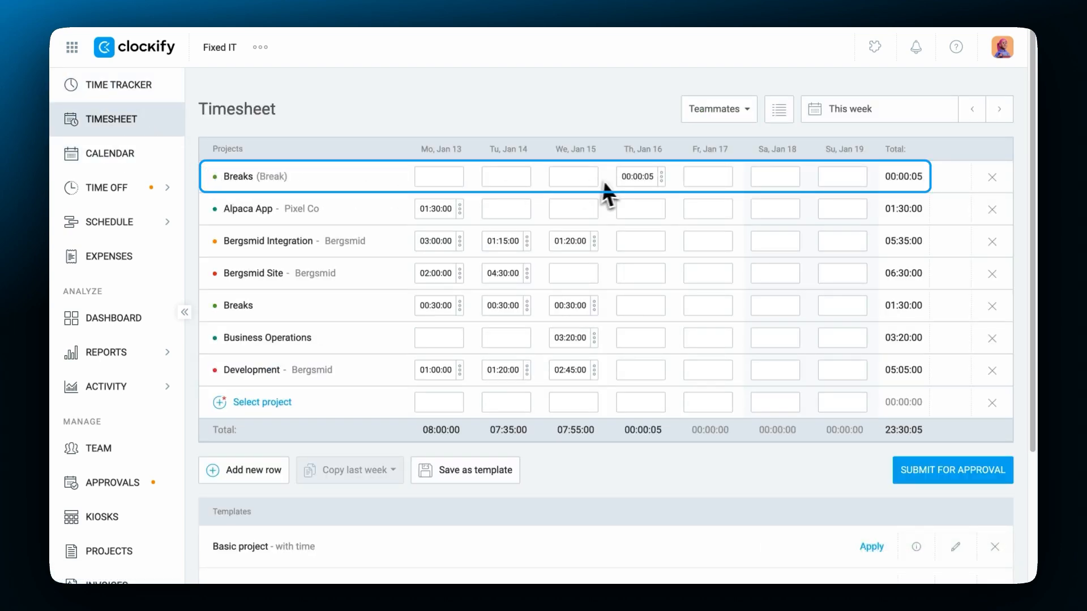
{"action": "type", "text": "030"}
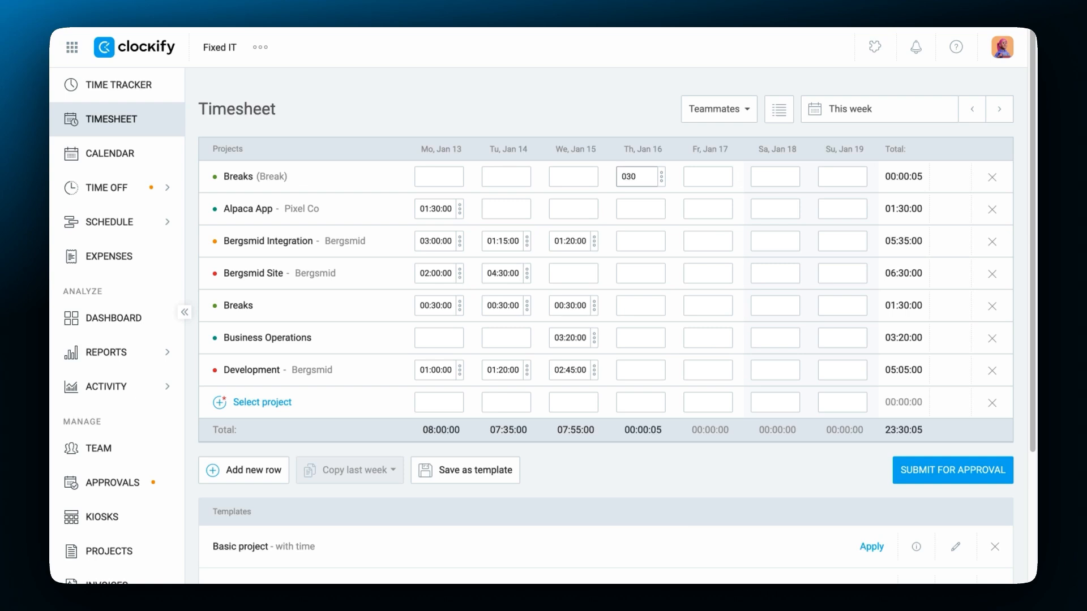
{"action": "key", "text": "Enter"}
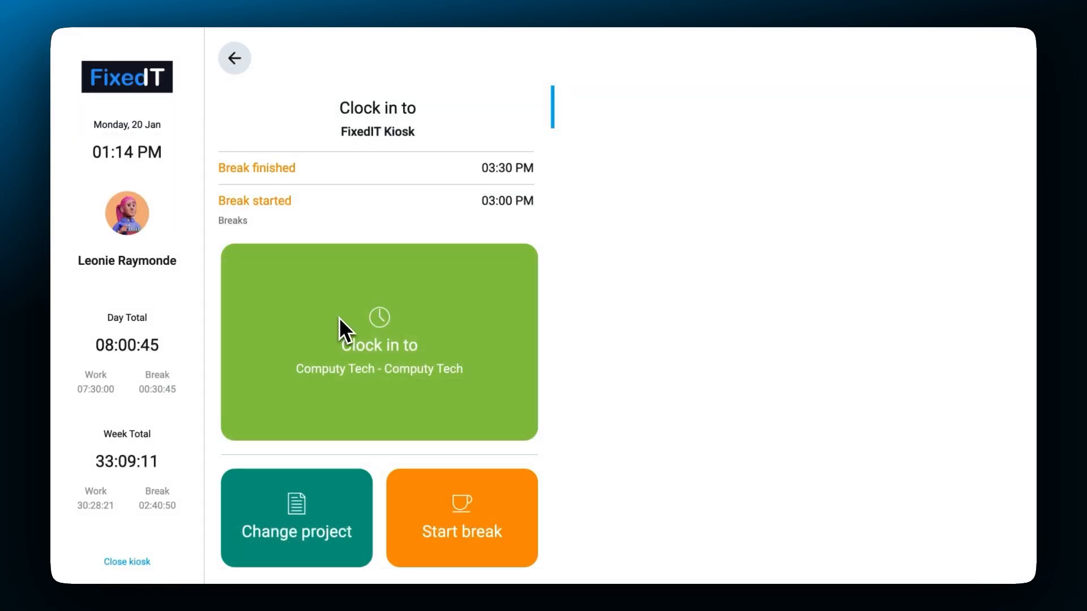
Step: Return to the kiosk member list and switch the desktop app timer to break mode
{"action": "left_click", "coordinate": [235, 58]}
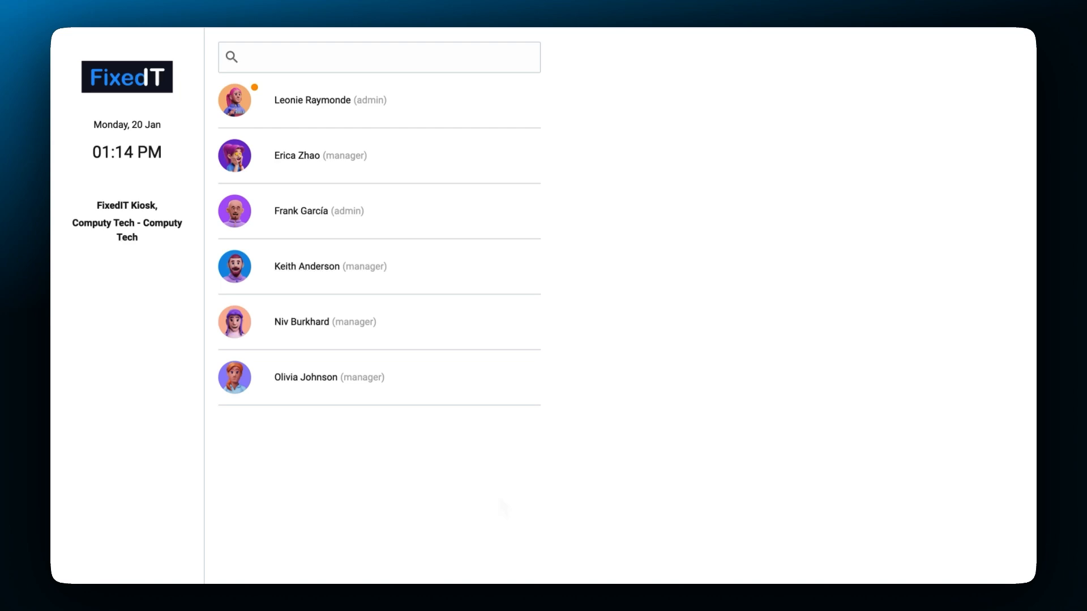
{"action": "left_click", "coordinate": [311, 100]}
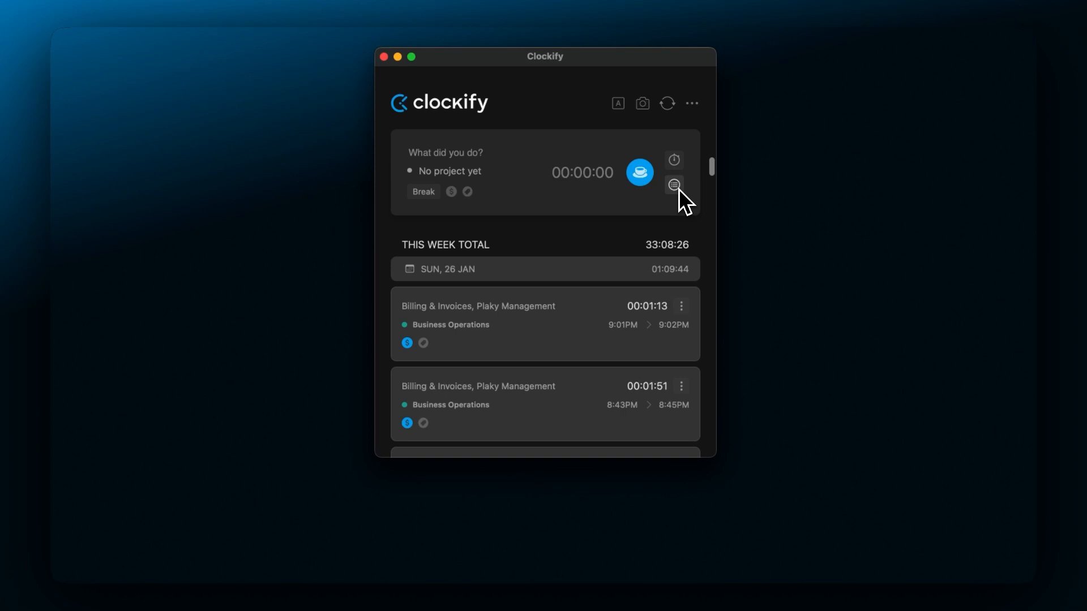
{"action": "left_click", "coordinate": [674, 184]}
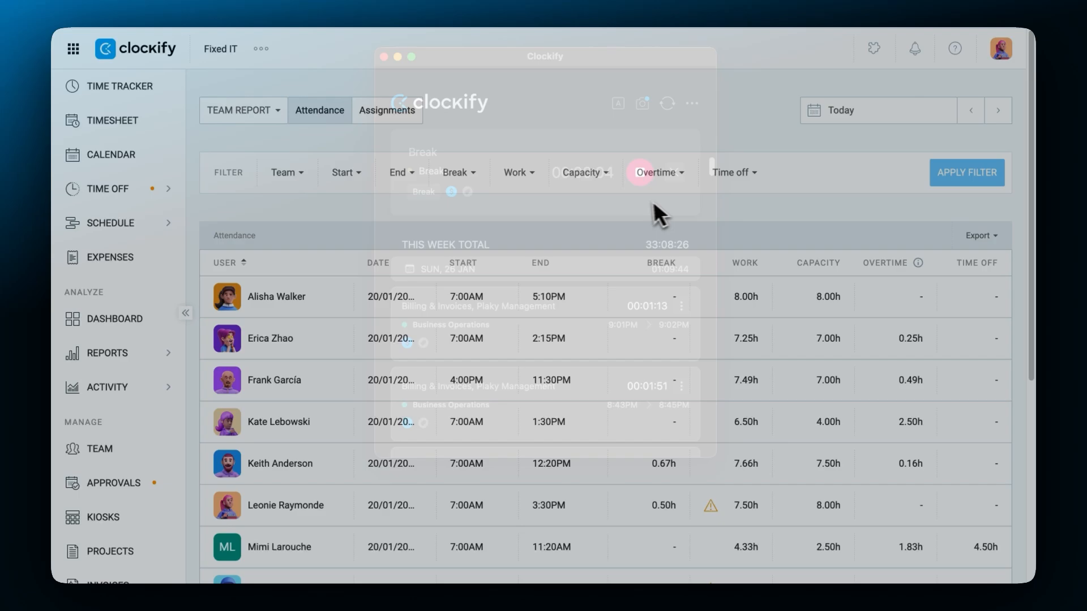
Step: Filter breaks larger than 0.5 hours, then go to the Time Off requests page
{"action": "left_click", "coordinate": [458, 172]}
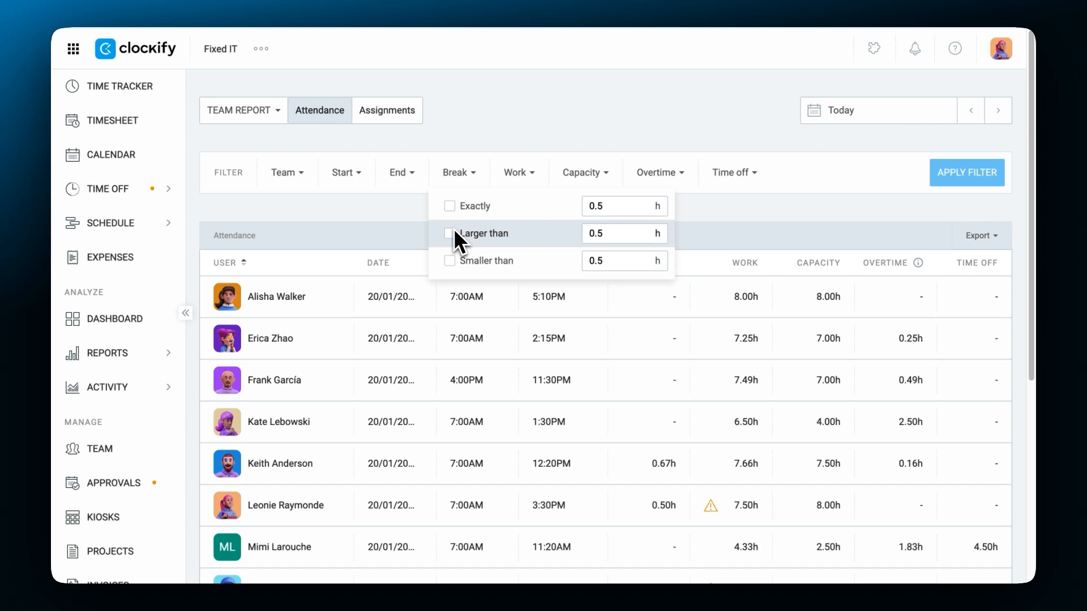
{"action": "left_click", "coordinate": [450, 261]}
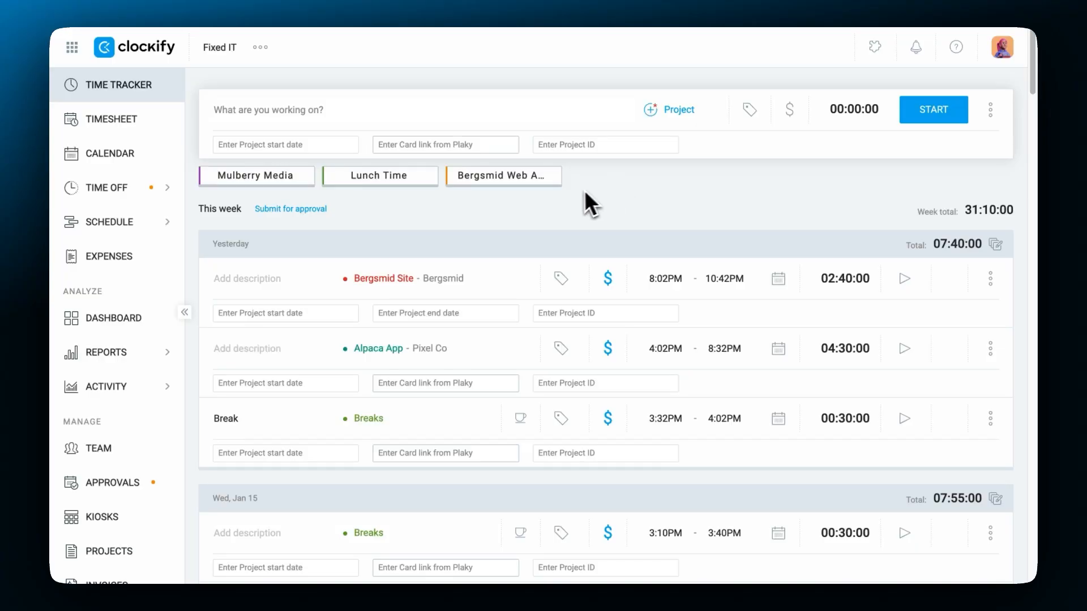
{"action": "left_click", "coordinate": [106, 188]}
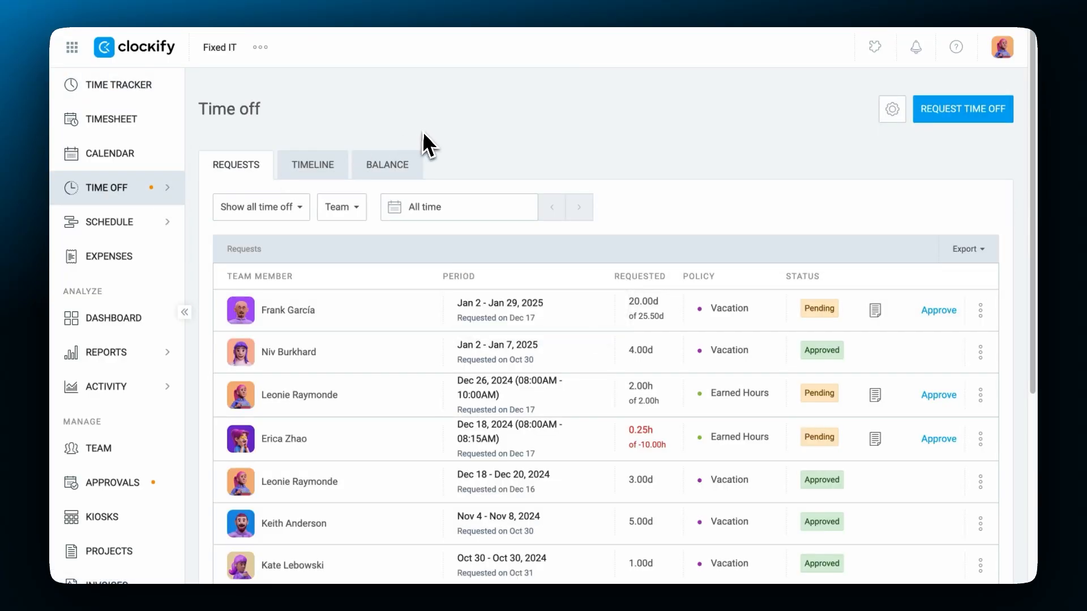
Step: Start a new time-off policy named Business Trip from the time off settings
{"action": "left_click", "coordinate": [893, 109]}
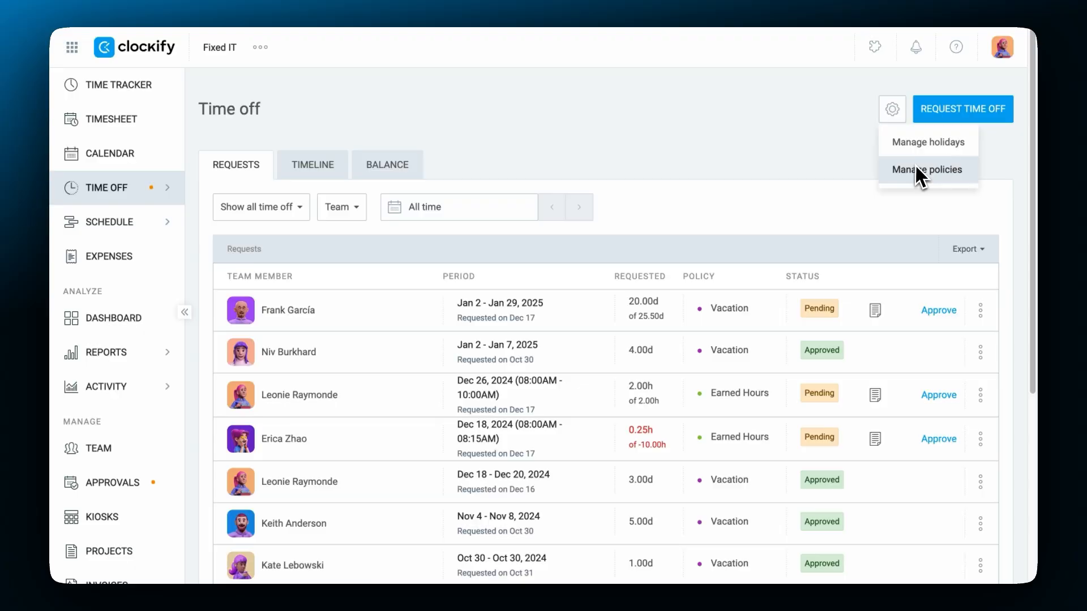
{"action": "left_click", "coordinate": [928, 170]}
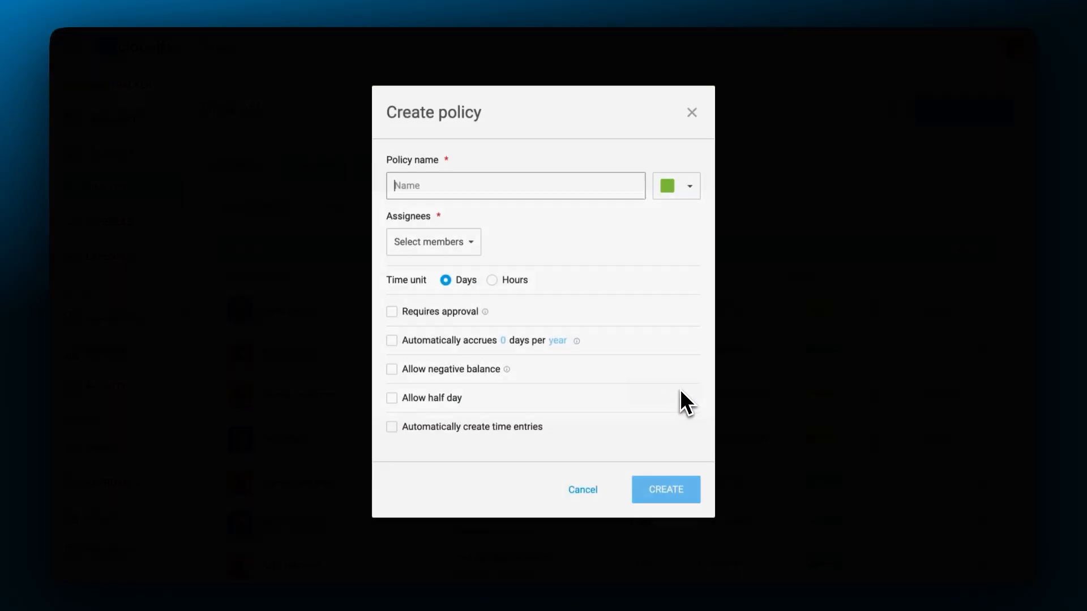
{"action": "left_click", "coordinate": [689, 186]}
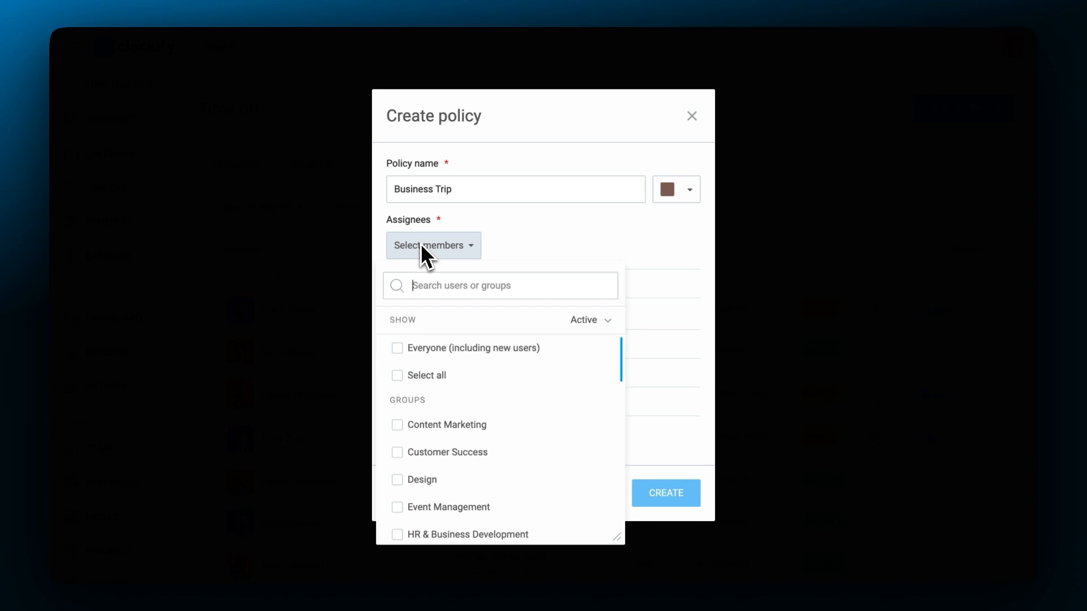
Step: Assign the policy to Team (3) and set its time unit to Hours
{"action": "left_click", "coordinate": [397, 426]}
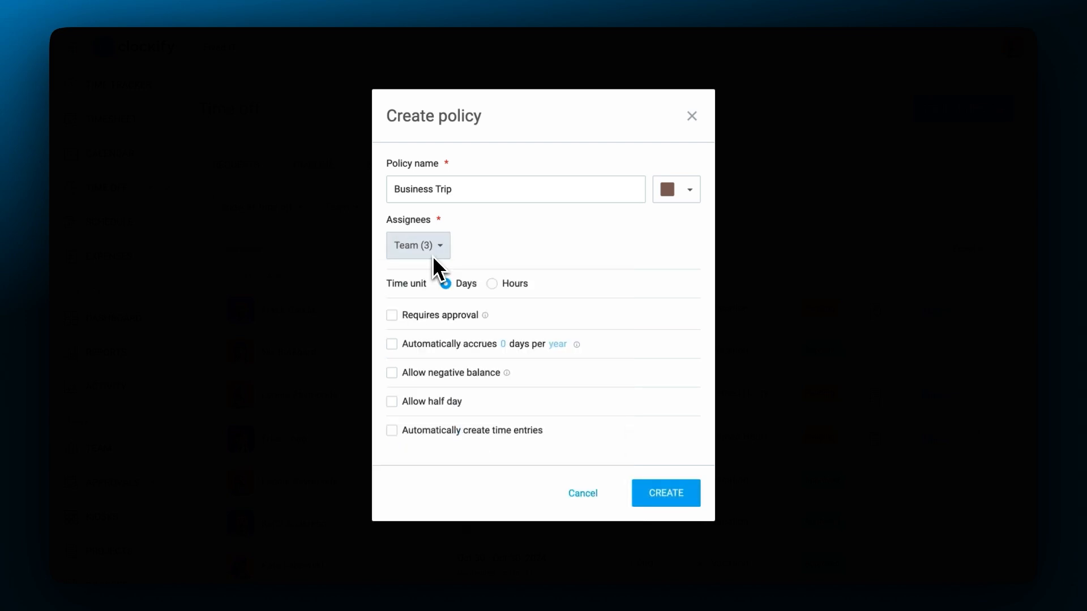
{"action": "mouse_move", "coordinate": [492, 294]}
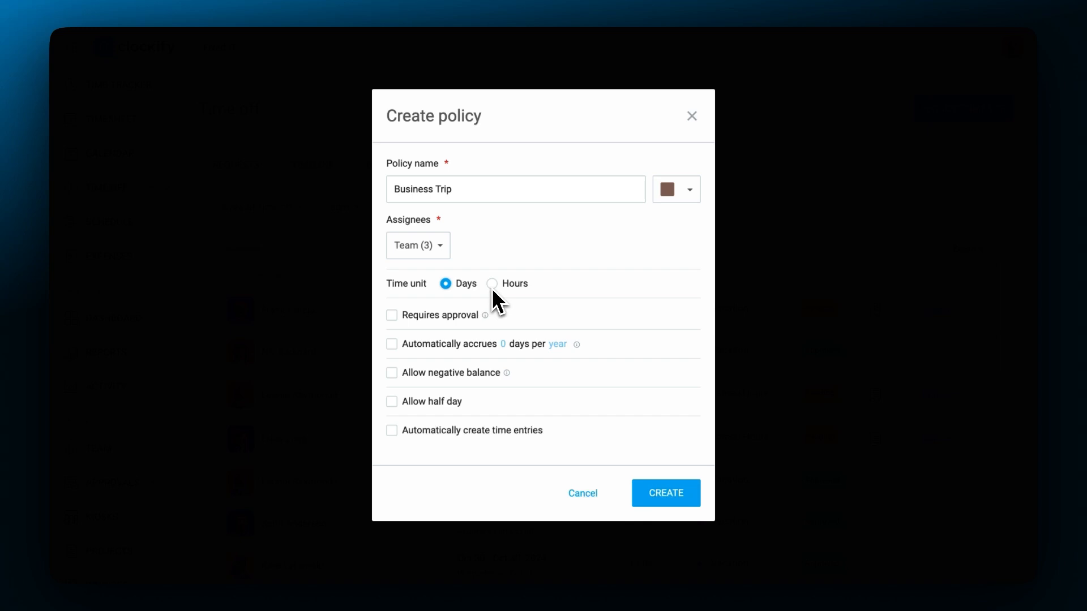
{"action": "left_click", "coordinate": [492, 284]}
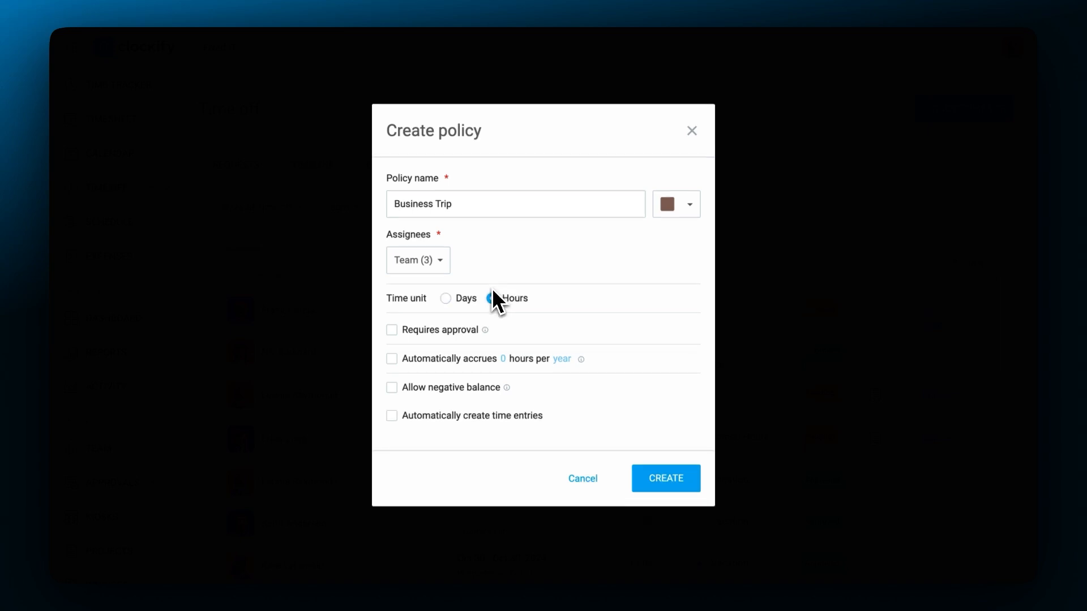
{"action": "left_click", "coordinate": [493, 298]}
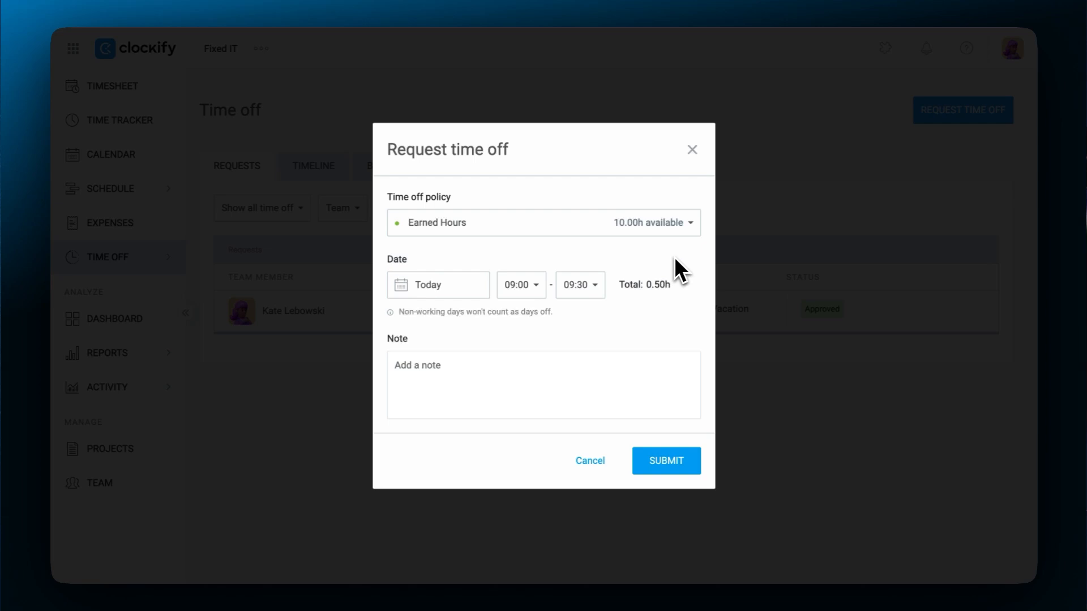
{"action": "left_click", "coordinate": [580, 284]}
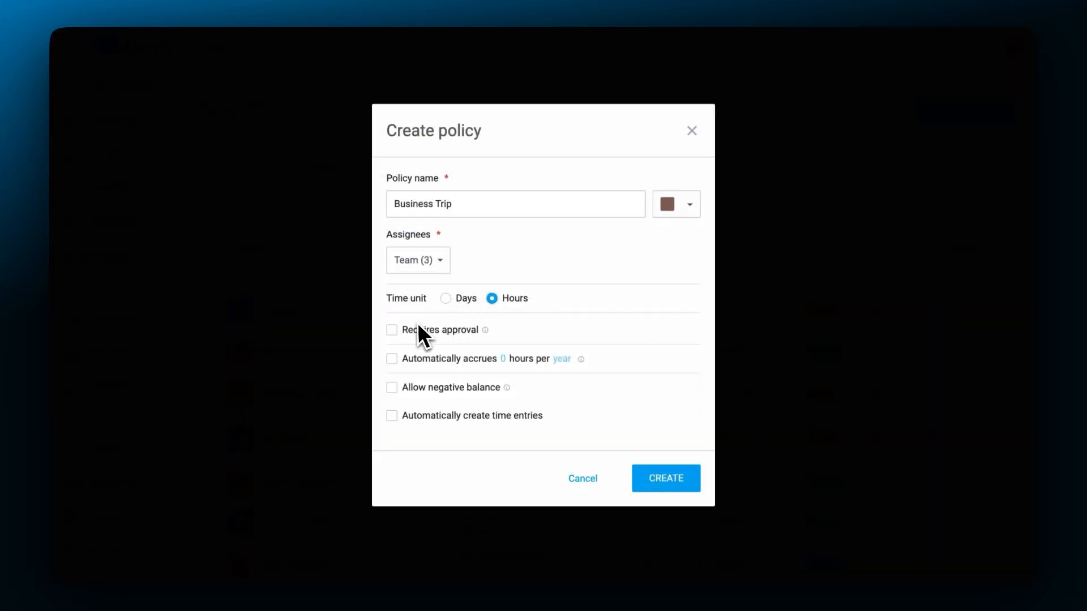
Step: Require approval by admins, team managers and specific members for Business Trip, keeping it a full day
{"action": "left_click", "coordinate": [391, 330]}
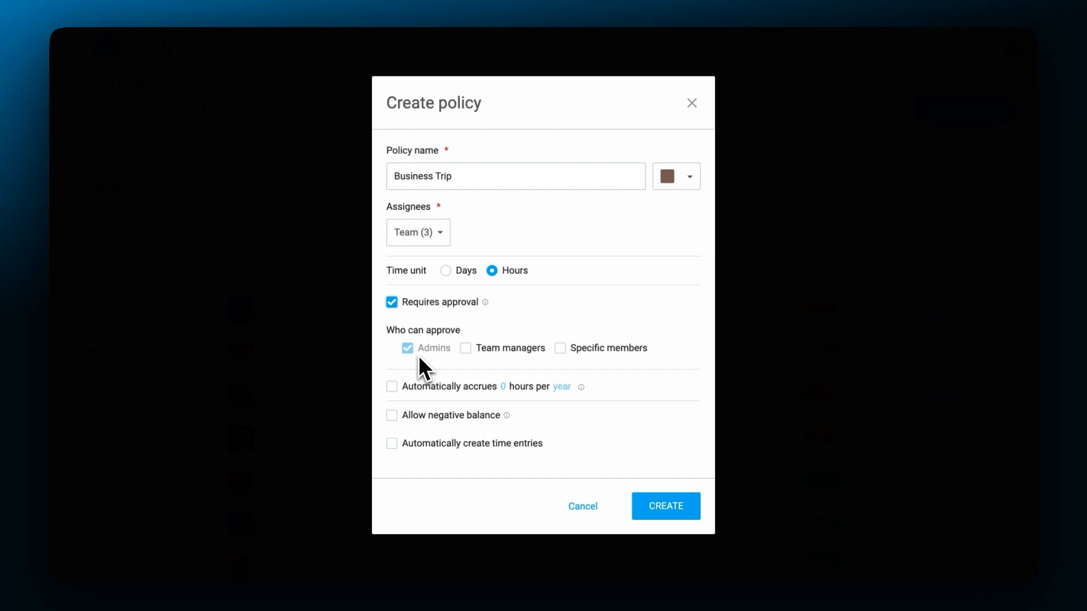
{"action": "left_click", "coordinate": [559, 348]}
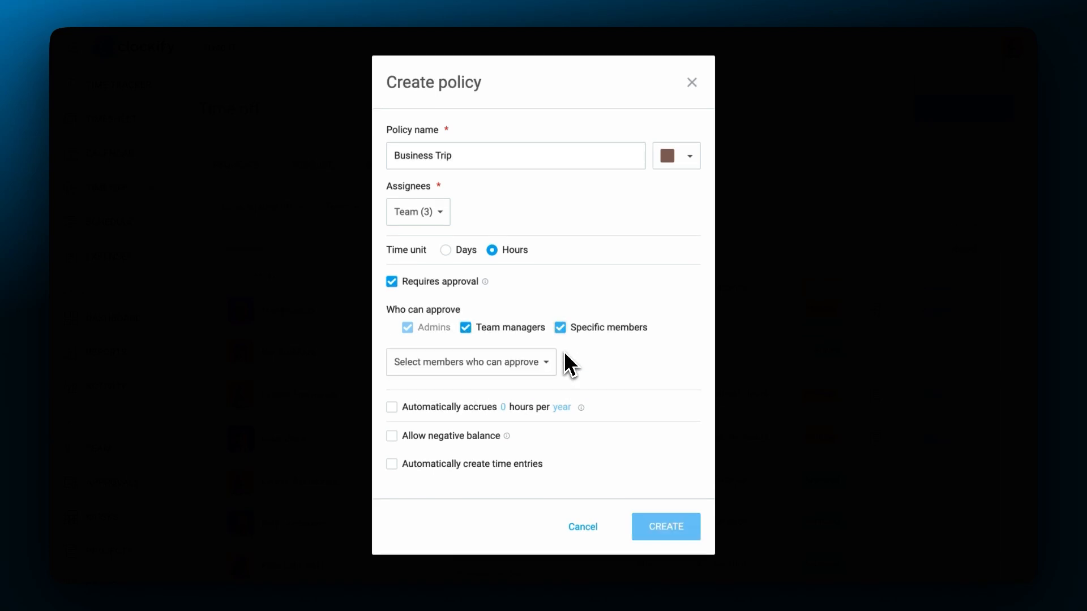
{"action": "left_click", "coordinate": [470, 362]}
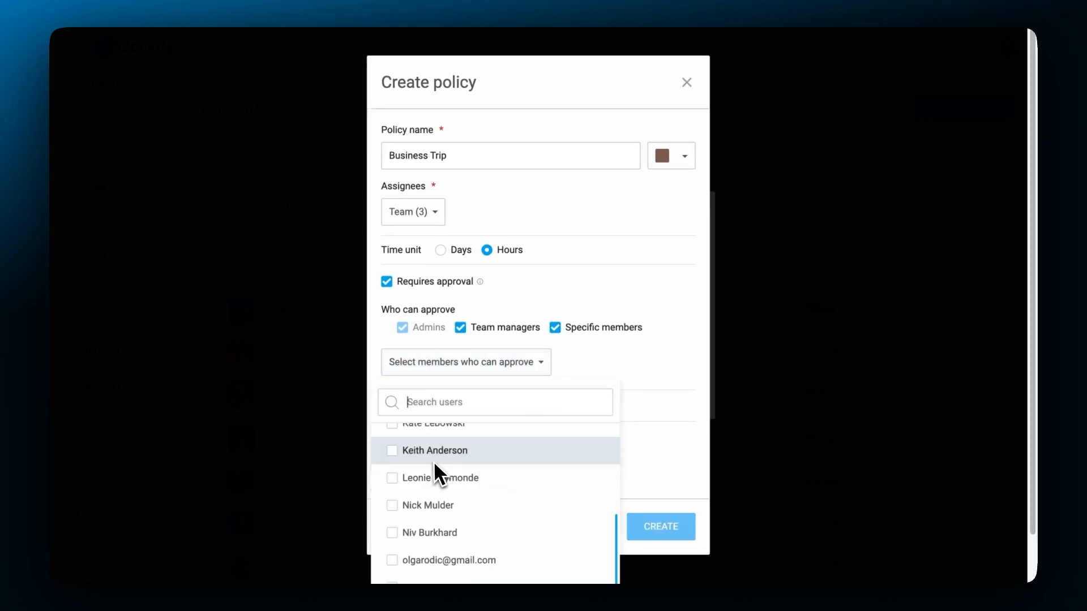
{"action": "left_click", "coordinate": [434, 451]}
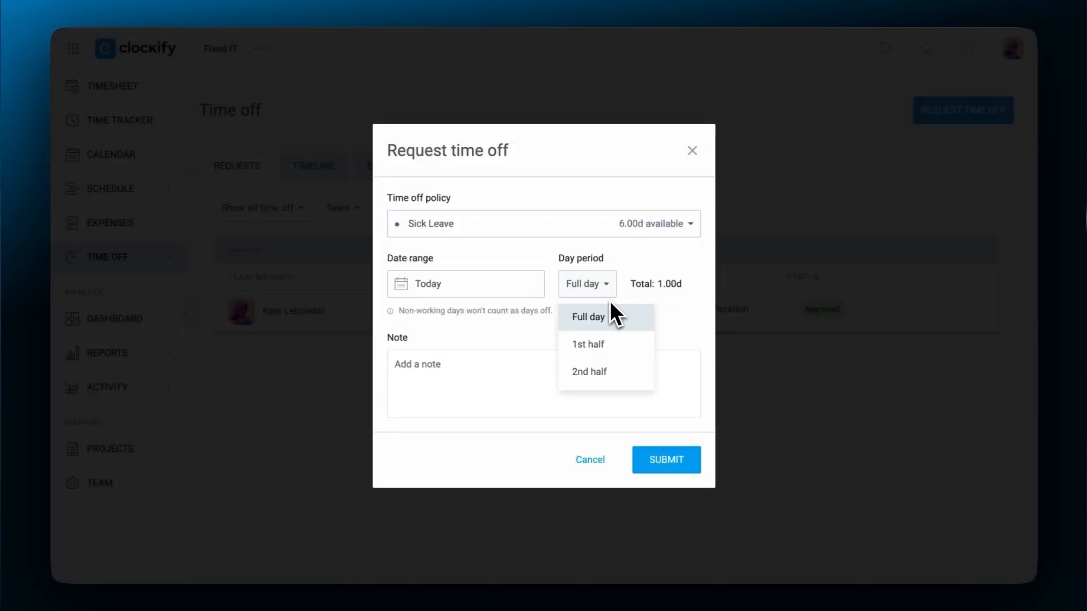
{"action": "left_click", "coordinate": [588, 344]}
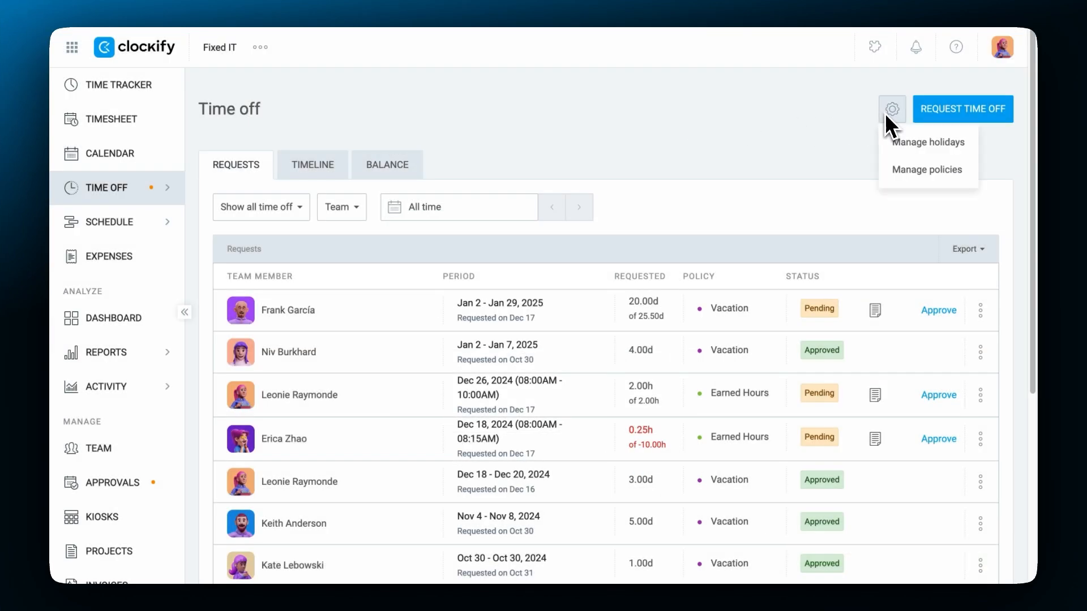
Step: Create a new holiday named Eid Al-Fitr with a blue colour in Manage holidays
{"action": "left_click", "coordinate": [927, 142]}
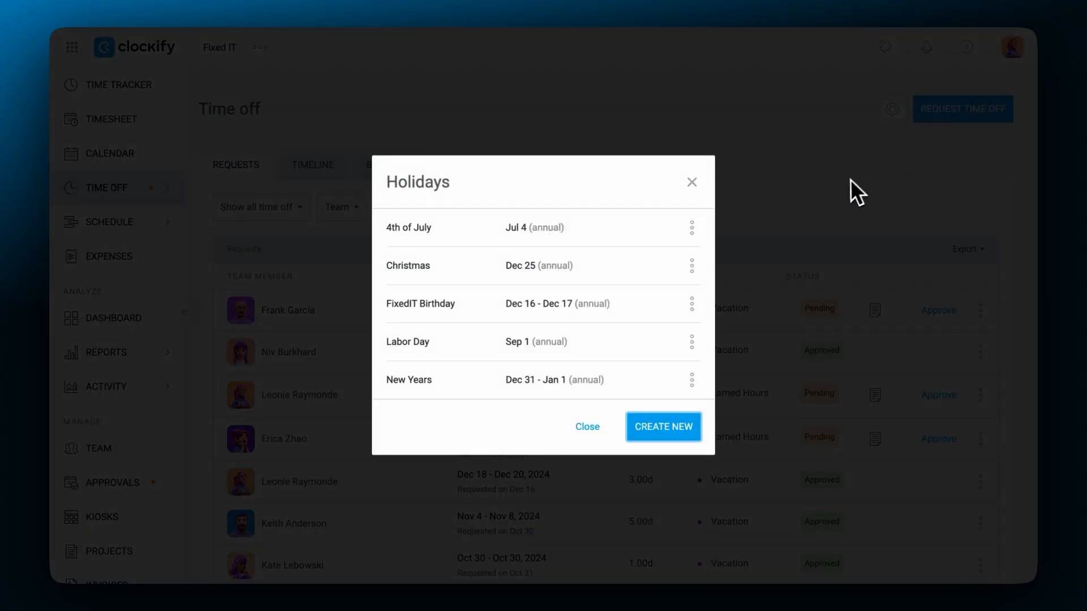
{"action": "left_click", "coordinate": [663, 427]}
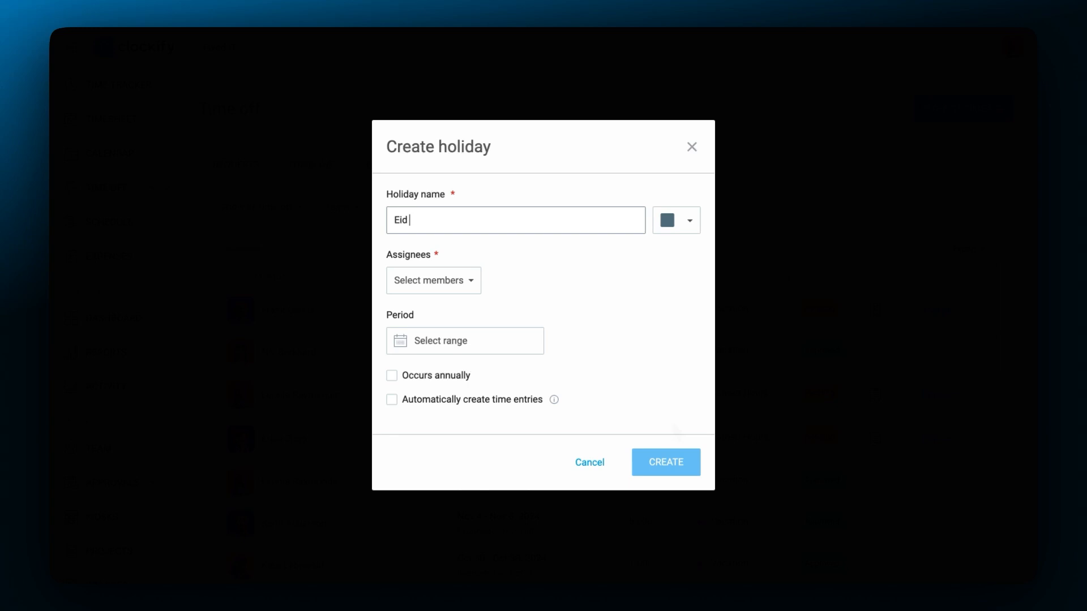
{"action": "type", "text": "Al-Fitr"}
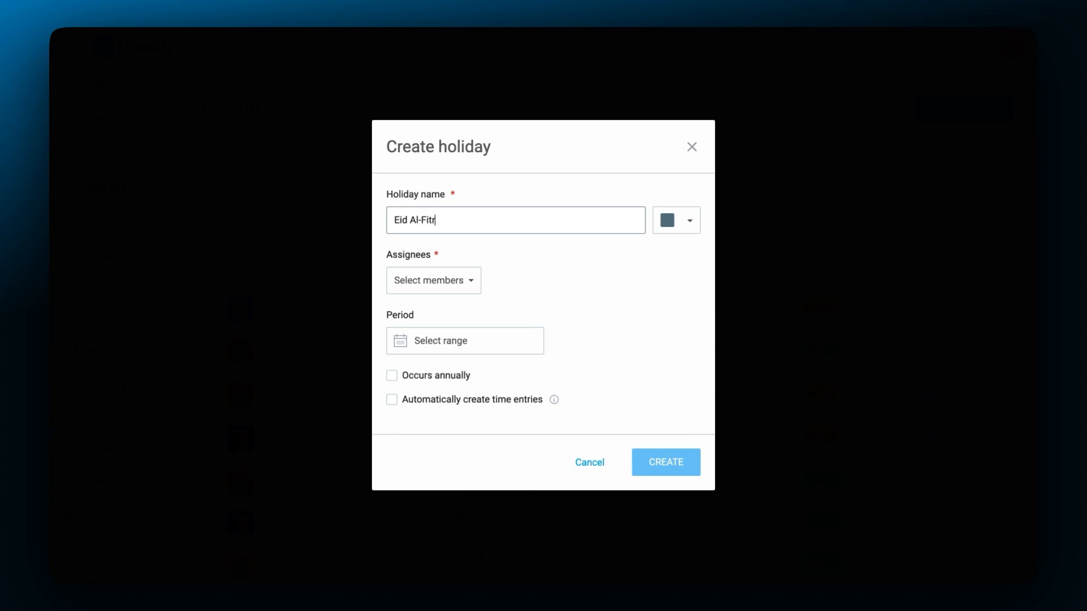
{"action": "left_click", "coordinate": [690, 220]}
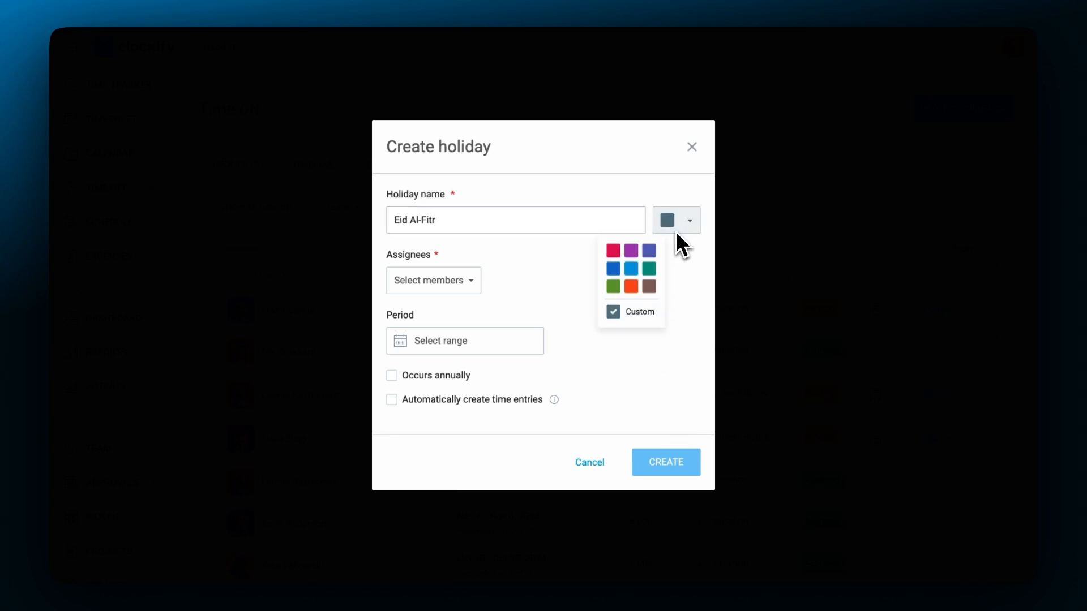
{"action": "left_click", "coordinate": [433, 280]}
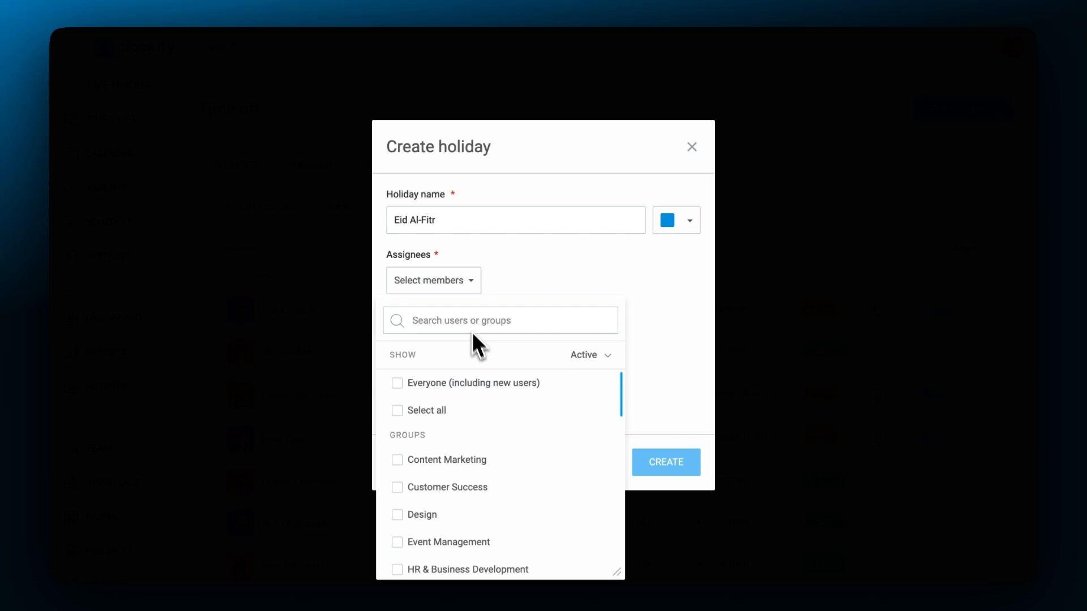
Step: Assign it to Team (2), date it Mon, Mar 31, make it annual and save the holiday
{"action": "left_click", "coordinate": [397, 479]}
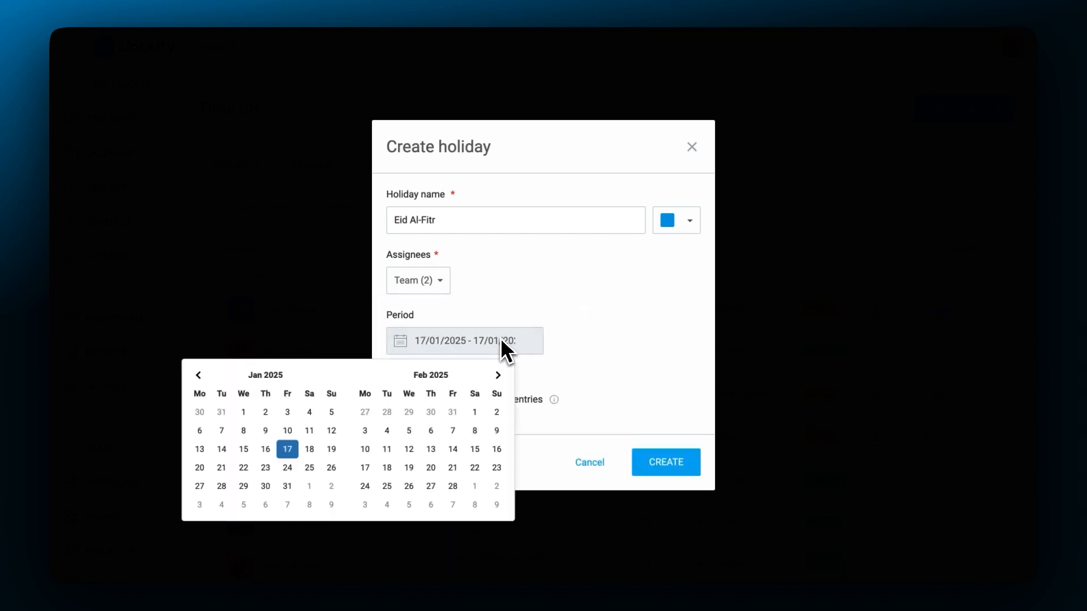
{"action": "left_click", "coordinate": [497, 376]}
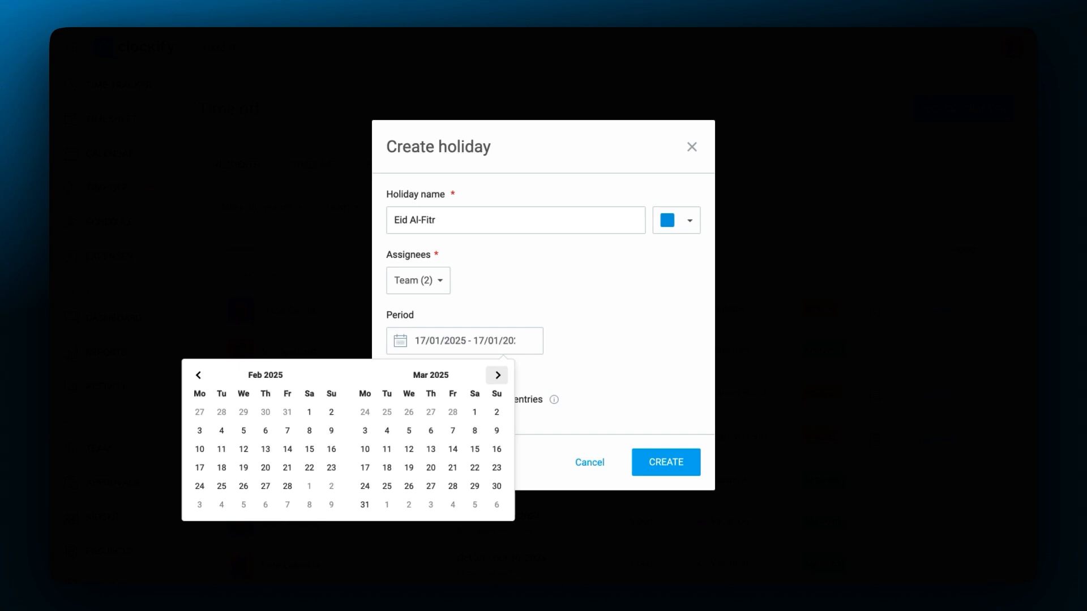
{"action": "mouse_move", "coordinate": [505, 387]}
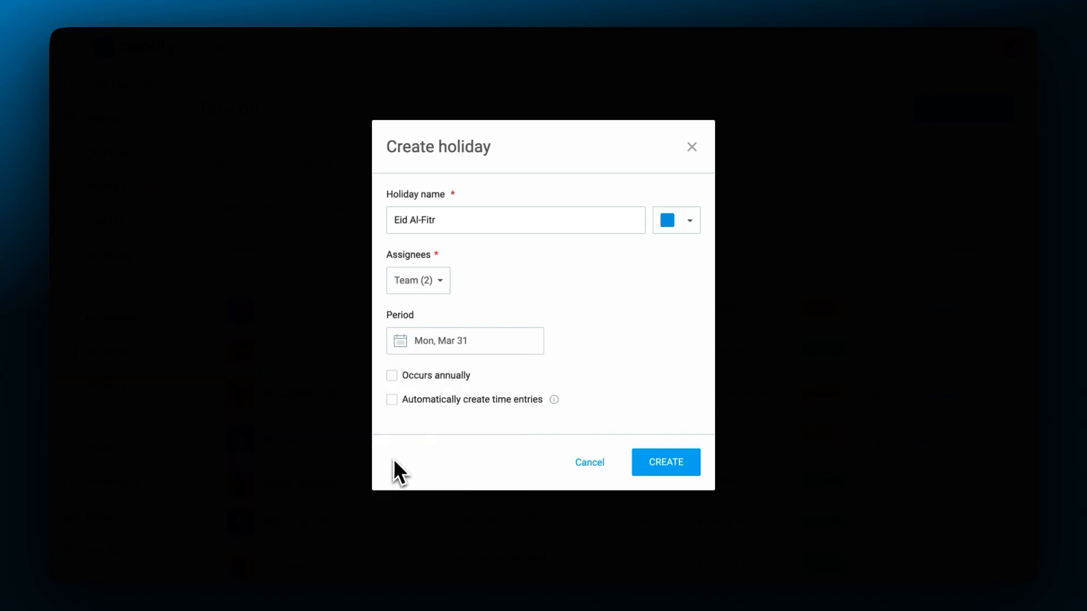
{"action": "left_click", "coordinate": [391, 376]}
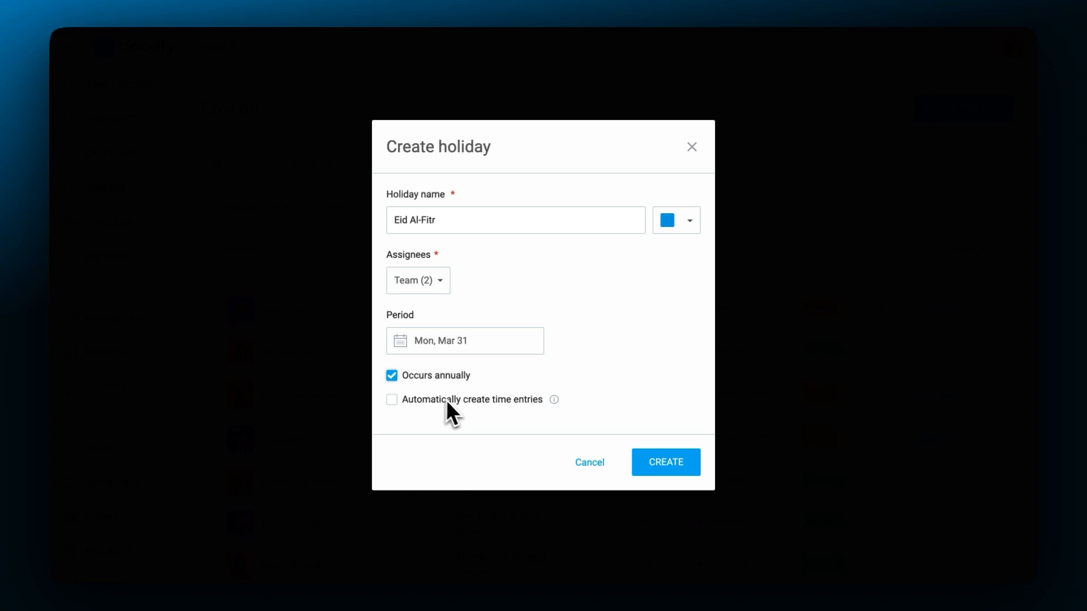
{"action": "left_click", "coordinate": [666, 462]}
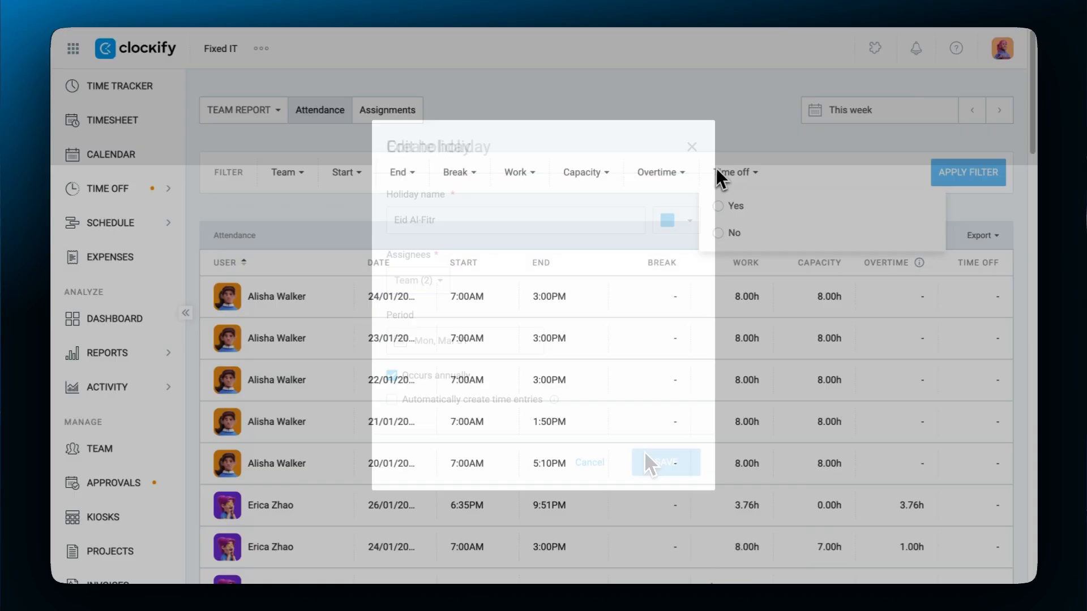
{"action": "left_click", "coordinate": [718, 206]}
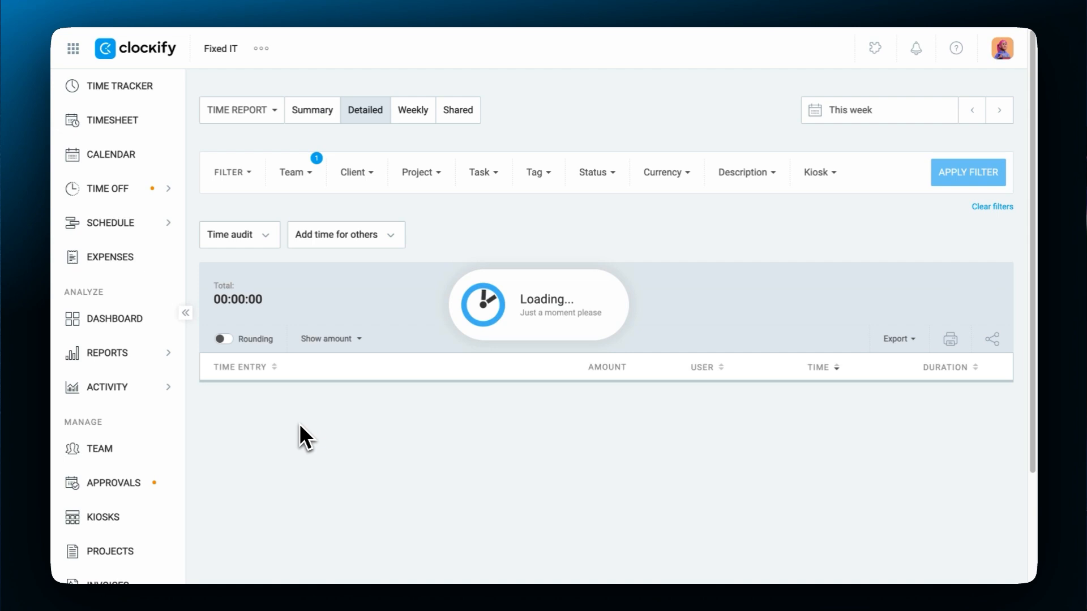
{"action": "left_click", "coordinate": [118, 86]}
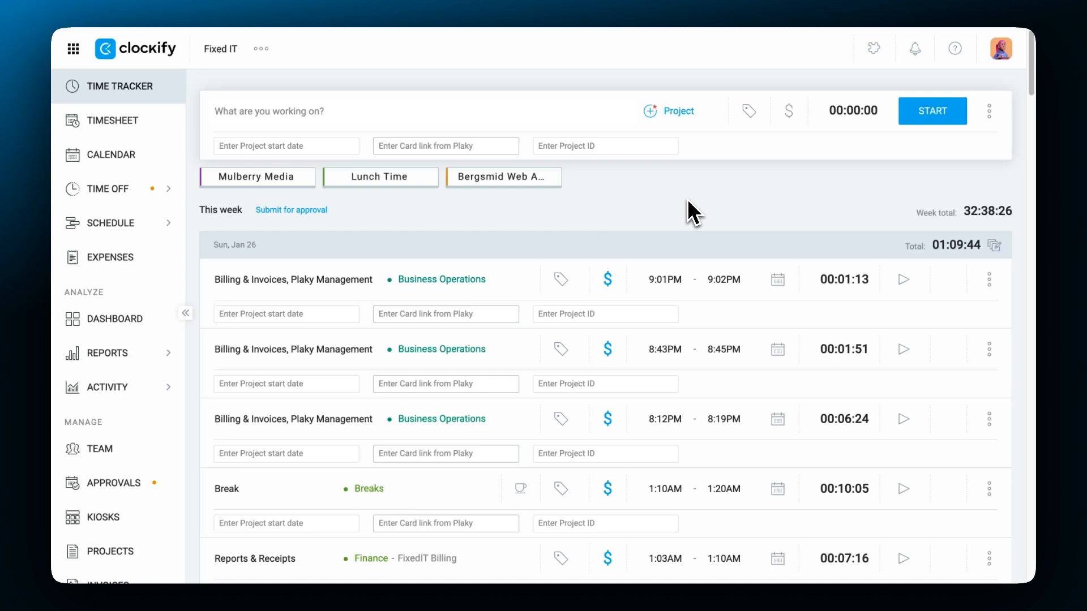
Step: Switch Reports from the Time report to the Team report showing this week's Attendance
{"action": "left_click", "coordinate": [107, 353]}
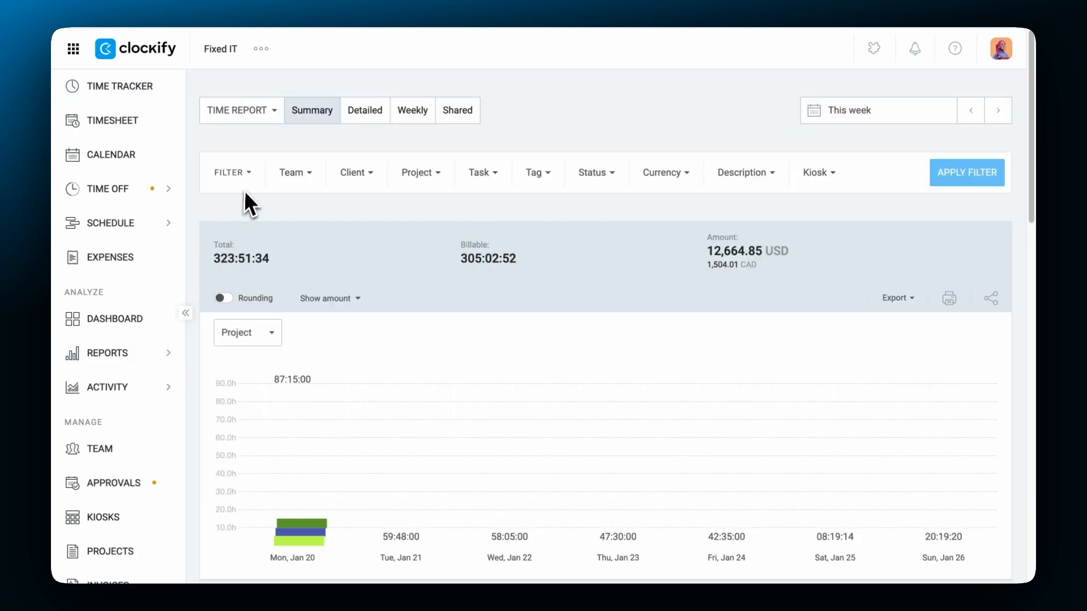
{"action": "left_click", "coordinate": [241, 110]}
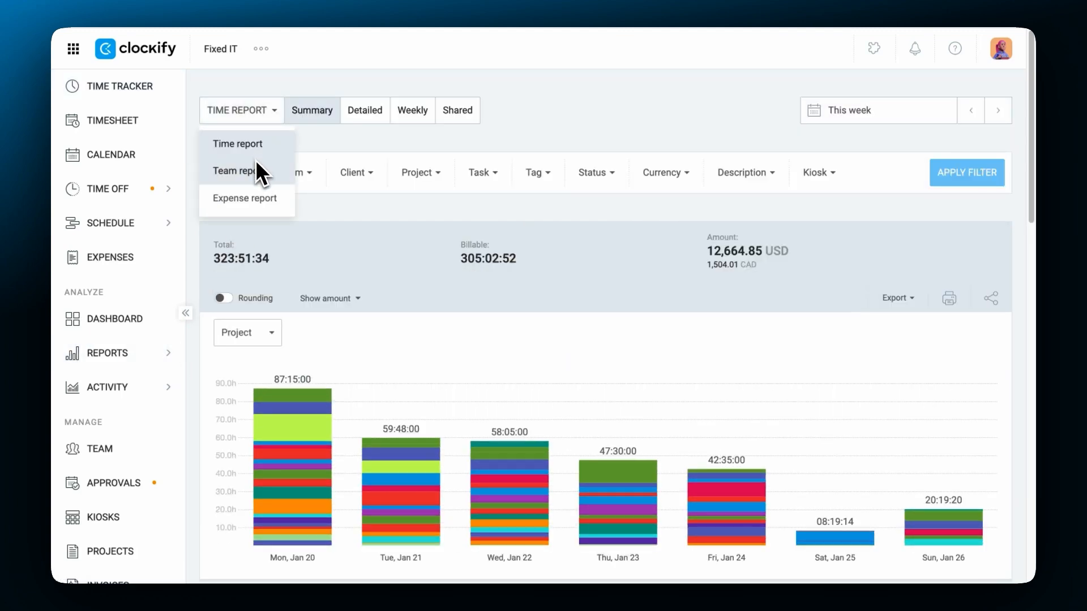
{"action": "left_click", "coordinate": [228, 170]}
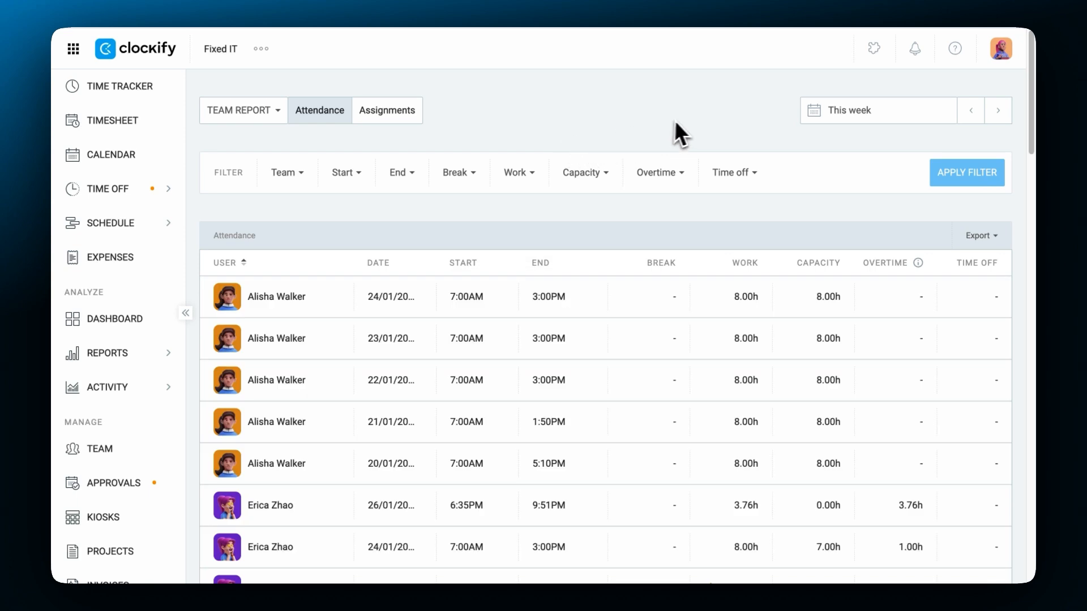
{"action": "left_click", "coordinate": [879, 110]}
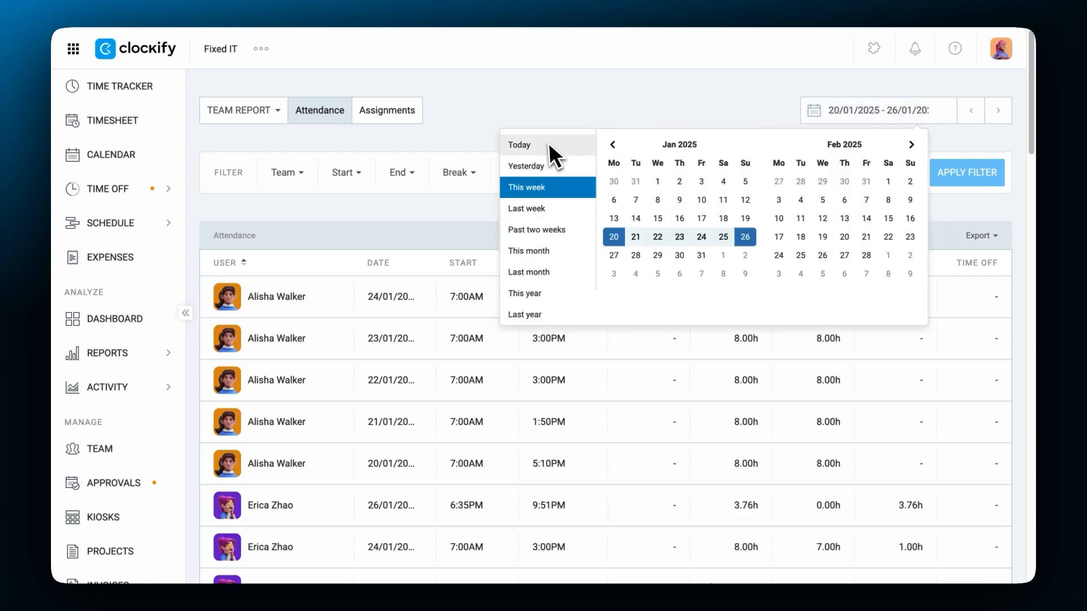
{"action": "left_click", "coordinate": [520, 145]}
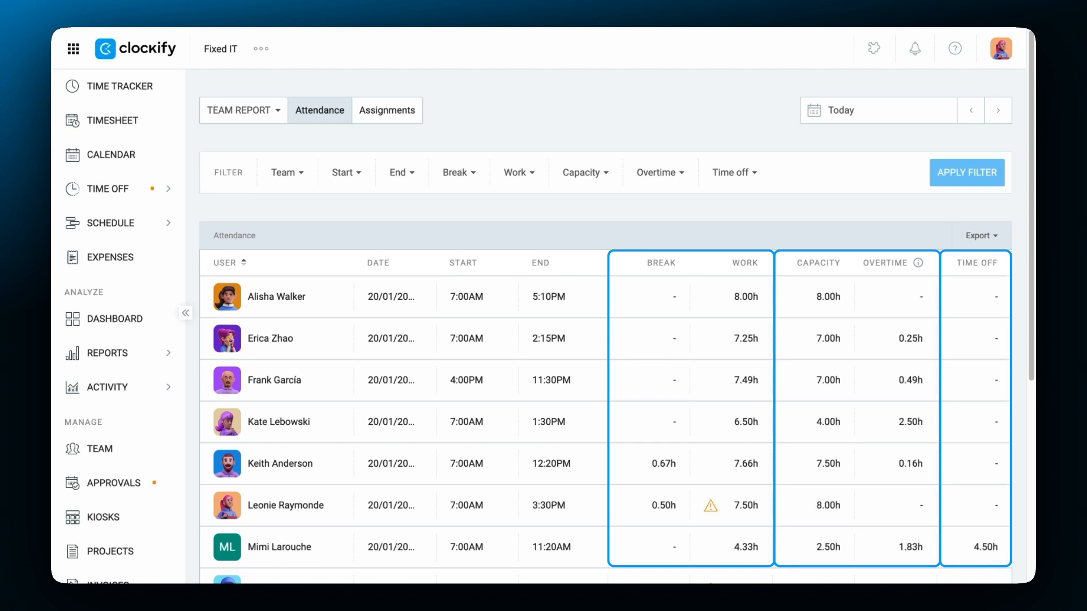
{"action": "scroll", "scroll_direction": "down", "scroll_amount": 3}
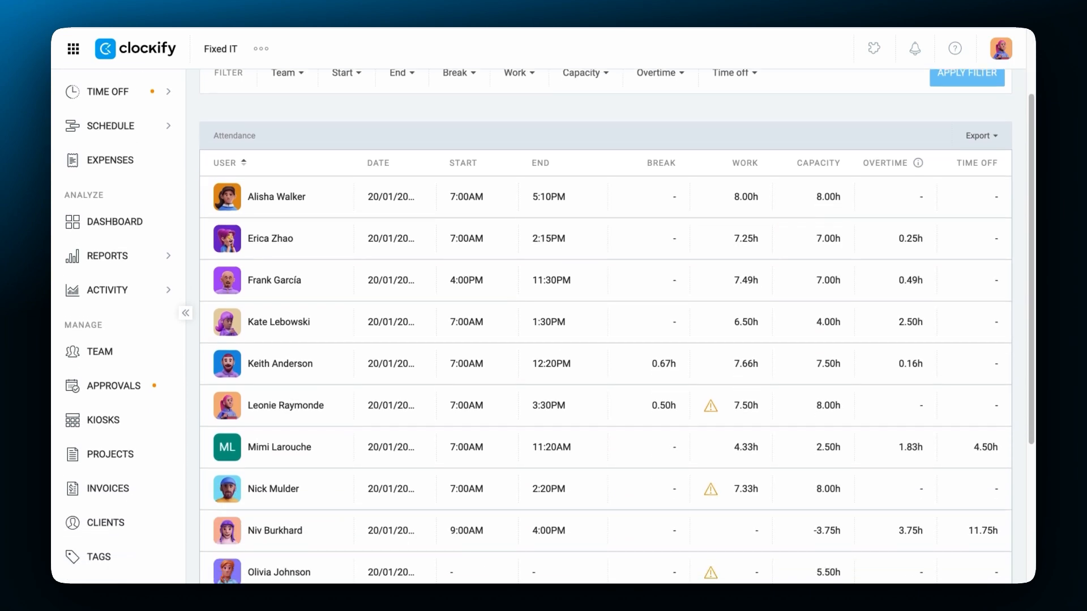
{"action": "scroll", "scroll_direction": "down", "scroll_amount": 3}
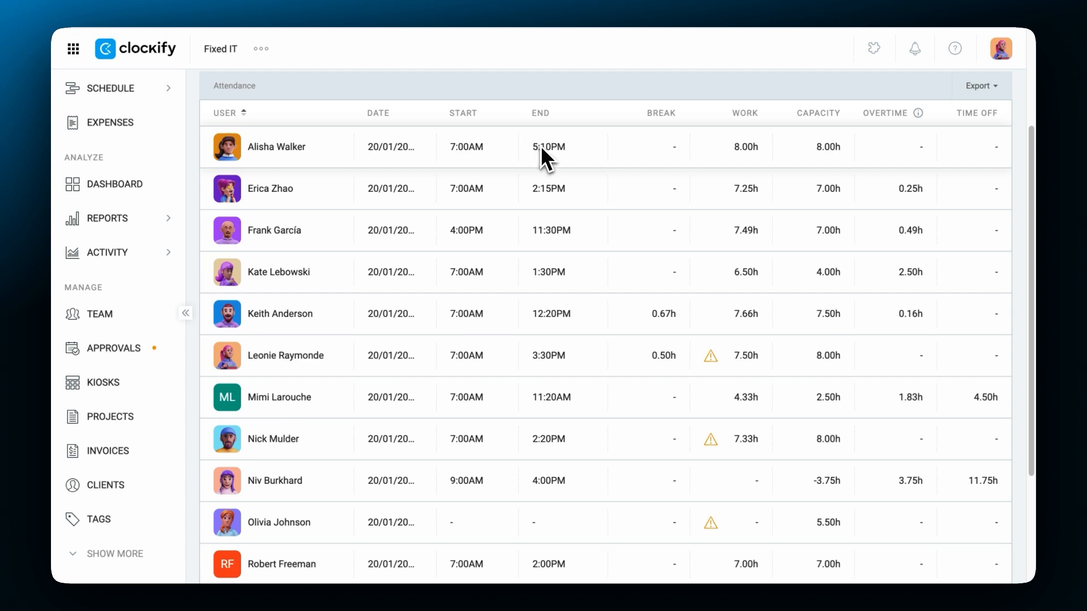
{"action": "mouse_move", "coordinate": [711, 355]}
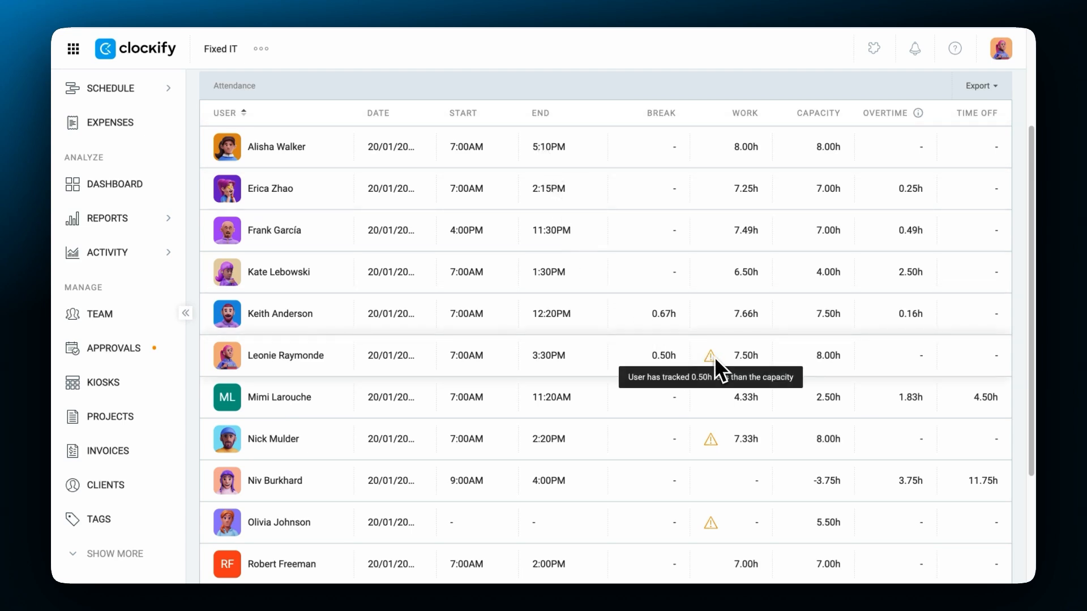
{"action": "mouse_move", "coordinate": [712, 442]}
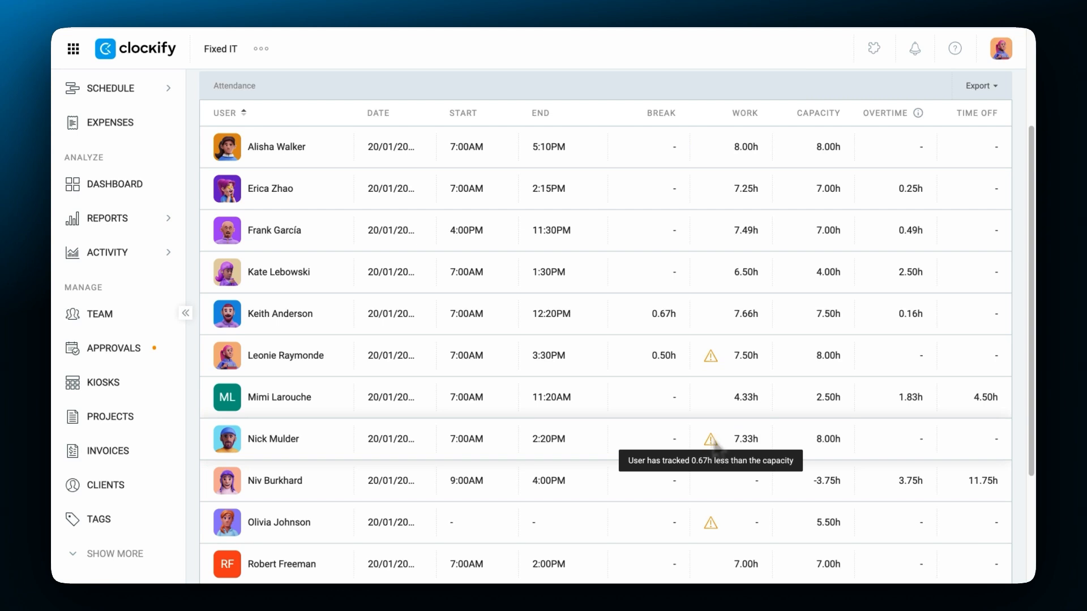
{"action": "left_click", "coordinate": [283, 173]}
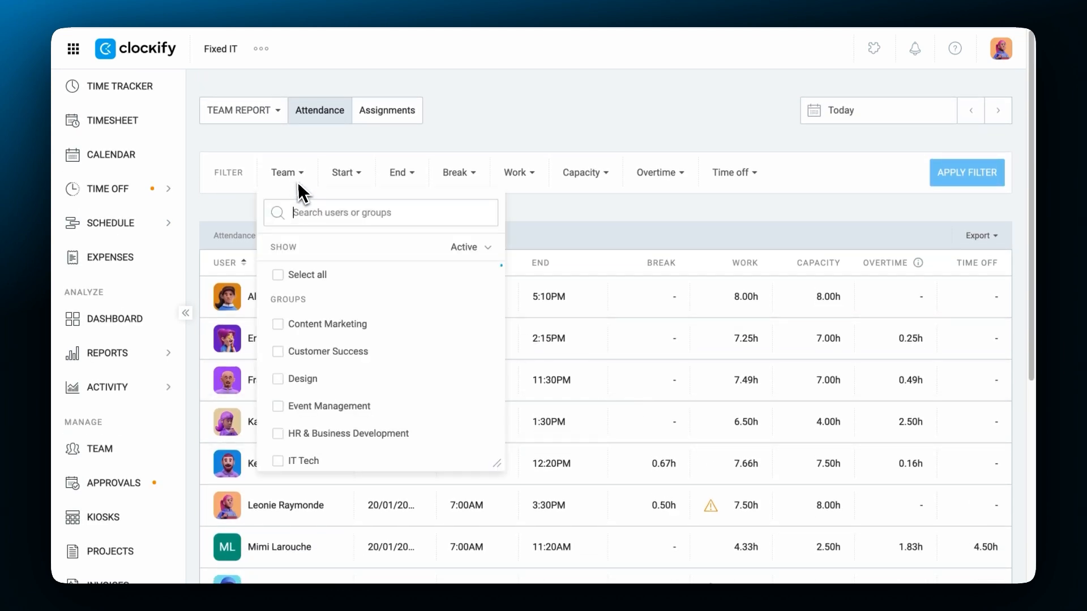
{"action": "left_click", "coordinate": [278, 379]}
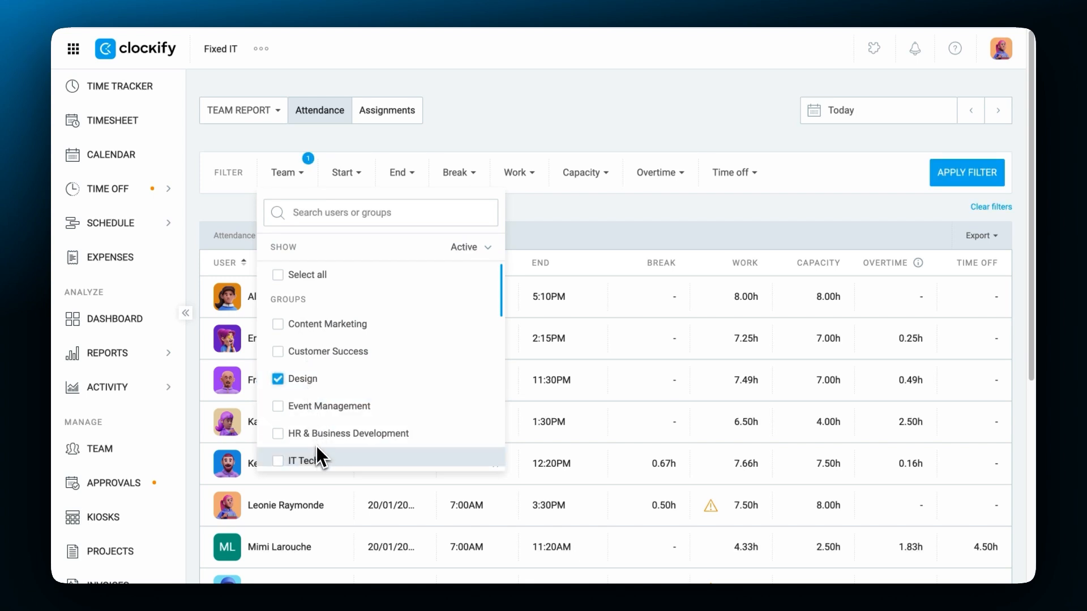
{"action": "left_click", "coordinate": [966, 173]}
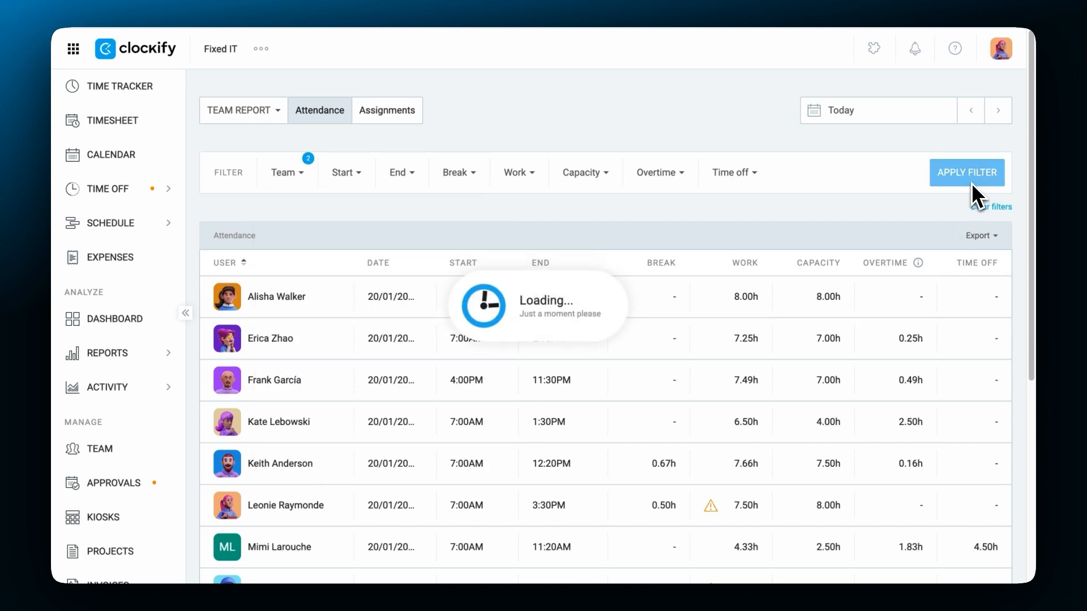
{"action": "left_click", "coordinate": [967, 173]}
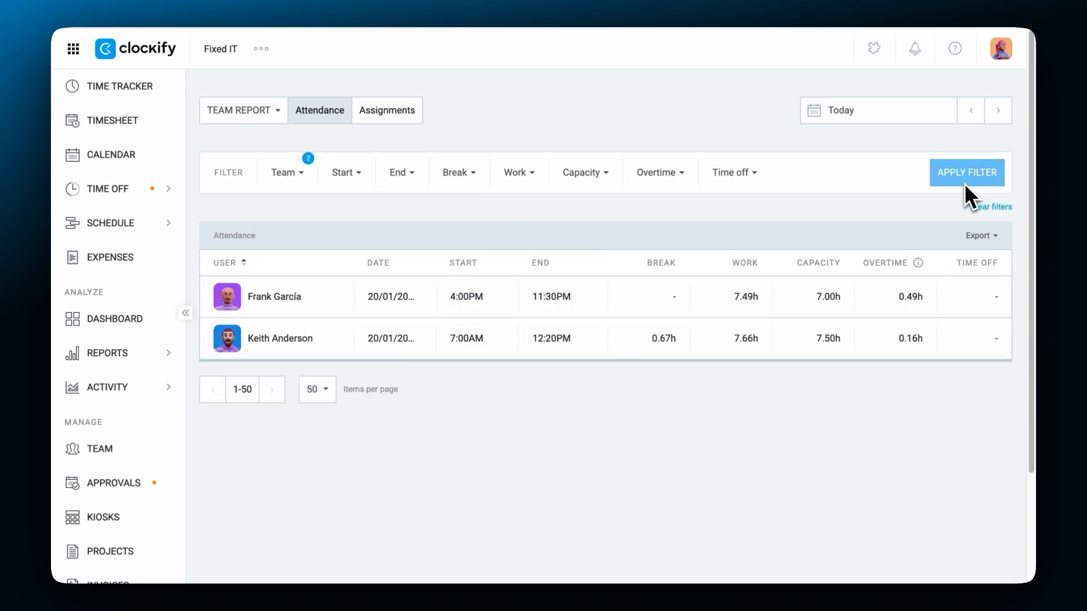
{"action": "left_click", "coordinate": [516, 173]}
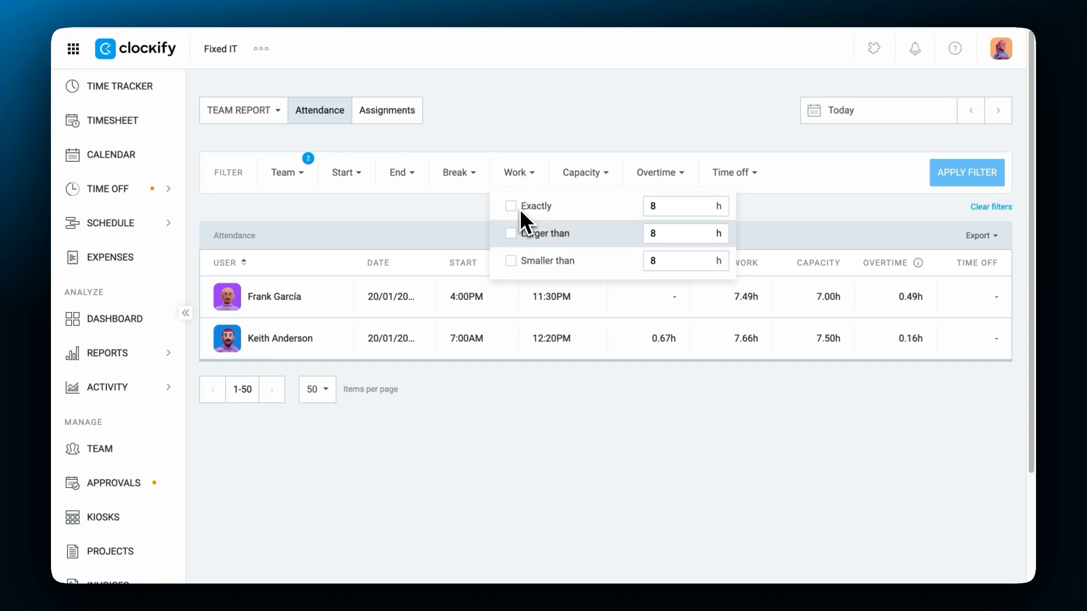
{"action": "left_click", "coordinate": [510, 233]}
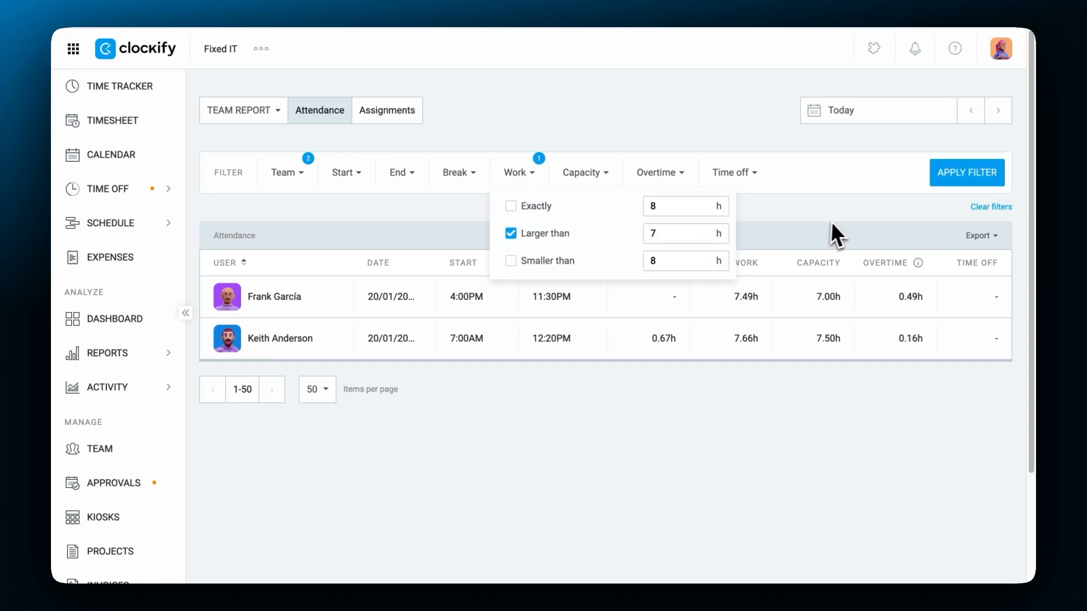
{"action": "left_click", "coordinate": [967, 173]}
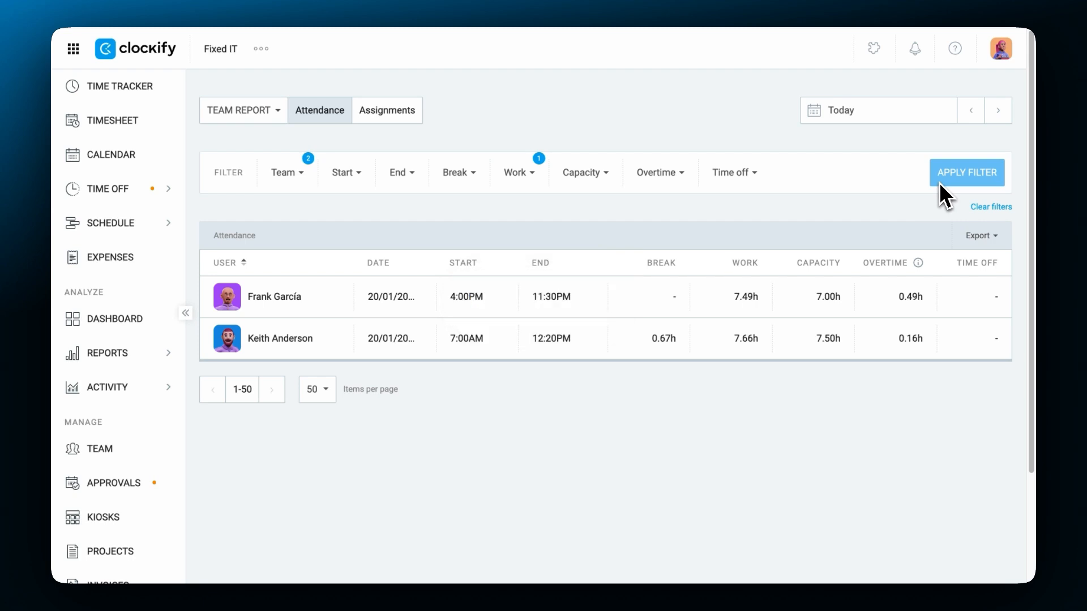
{"action": "mouse_move", "coordinate": [960, 215]}
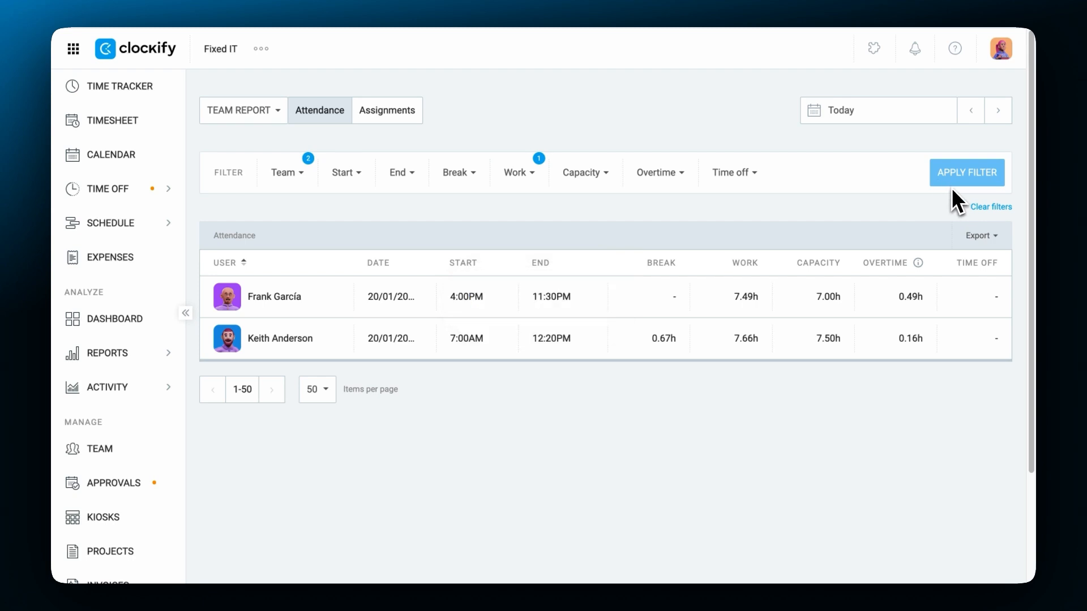
{"action": "left_click", "coordinate": [991, 207]}
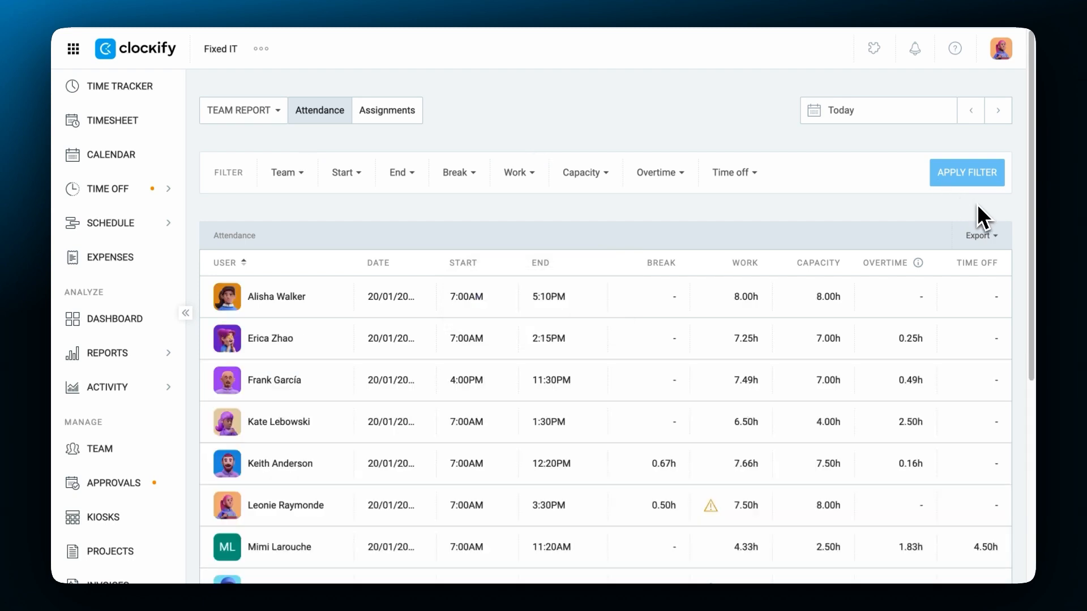
{"action": "left_click", "coordinate": [657, 173]}
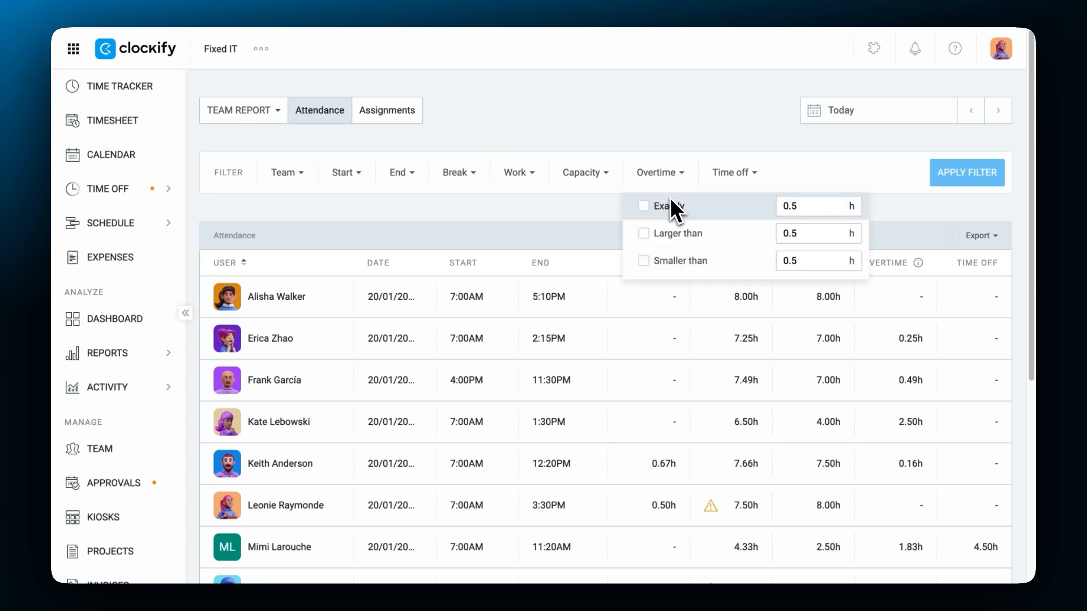
{"action": "left_click", "coordinate": [644, 233]}
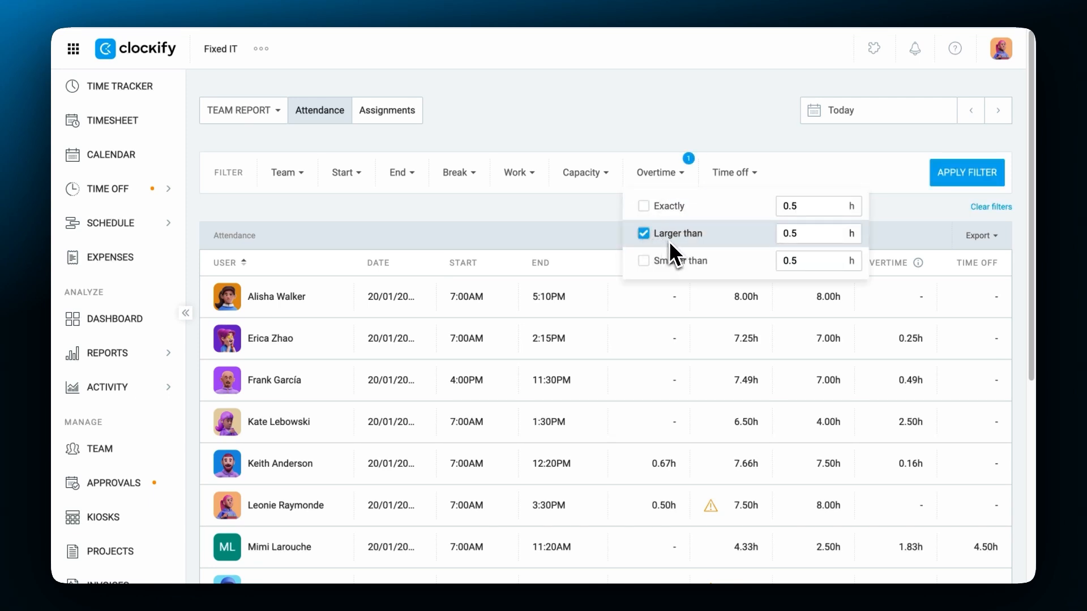
{"action": "left_click", "coordinate": [967, 173]}
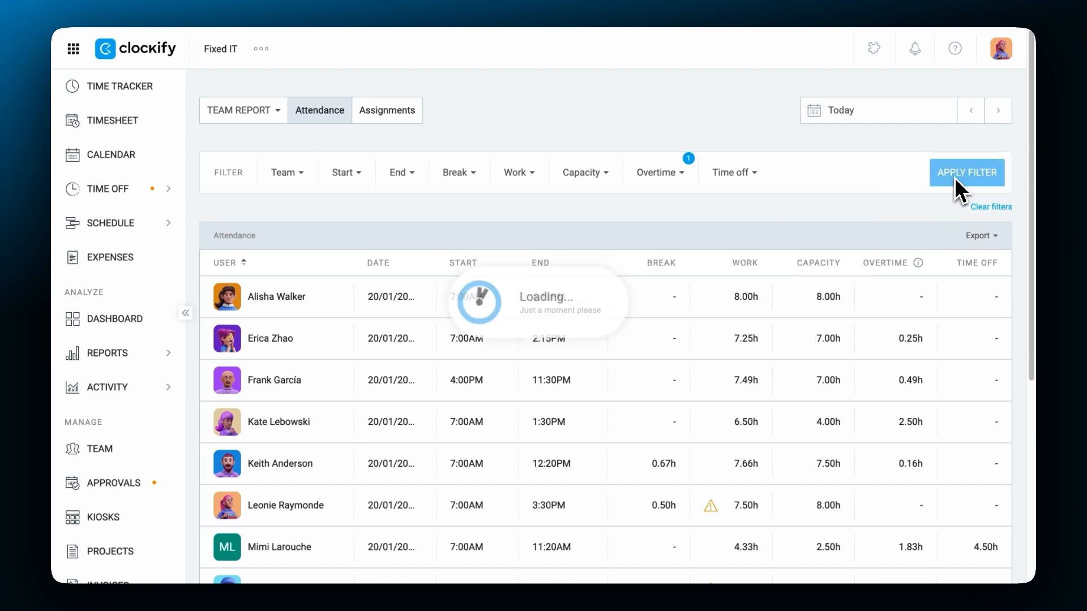
{"action": "left_click", "coordinate": [967, 173]}
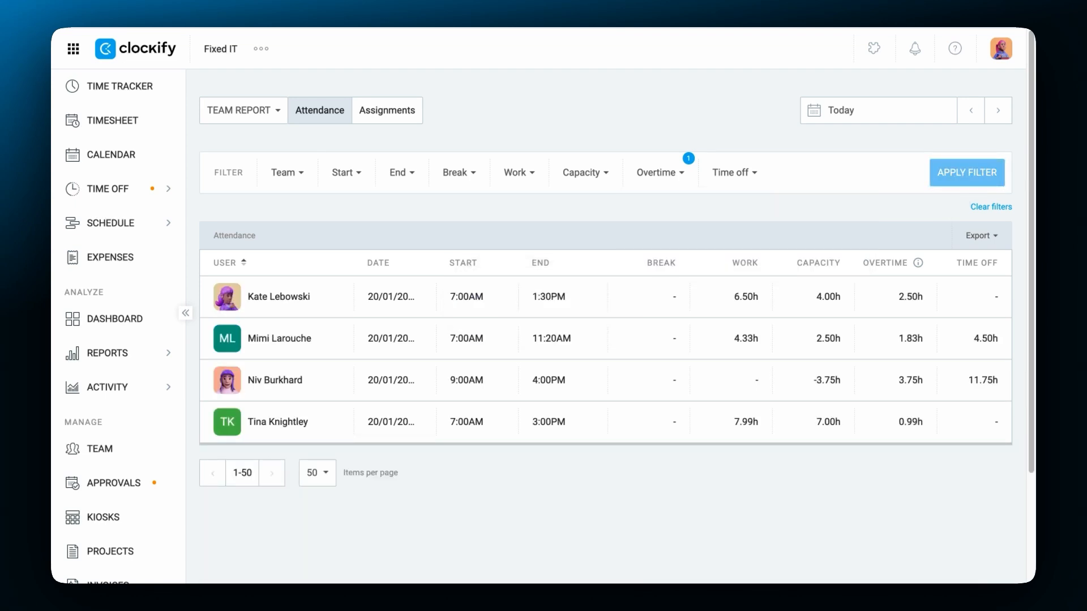
{"action": "mouse_move", "coordinate": [811, 206]}
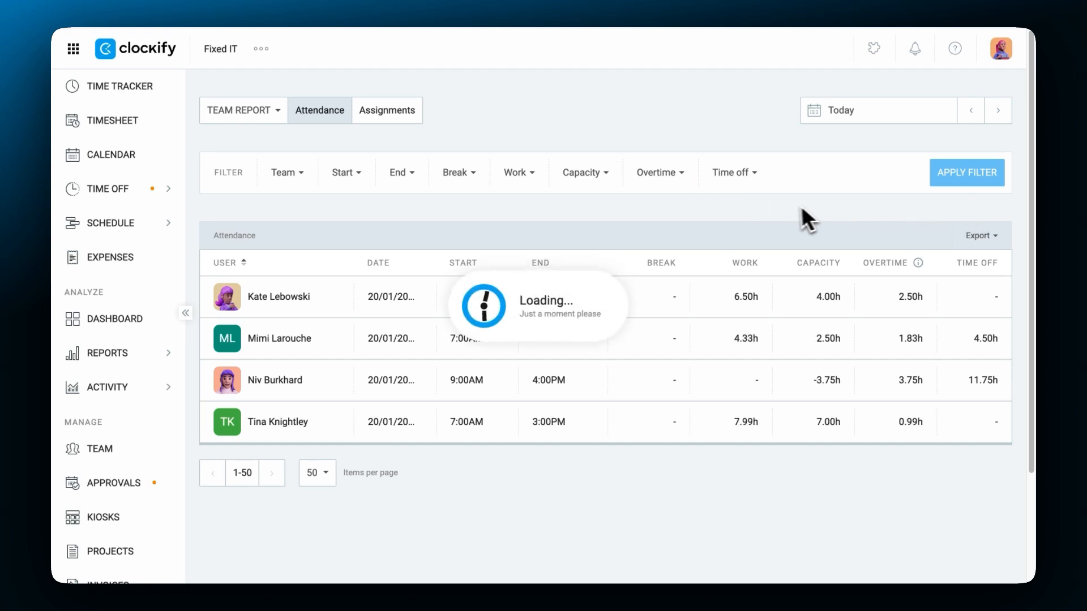
Step: Filter the attendance report to breaks smaller than 0.4h and show the Export choices
{"action": "left_click", "coordinate": [459, 172]}
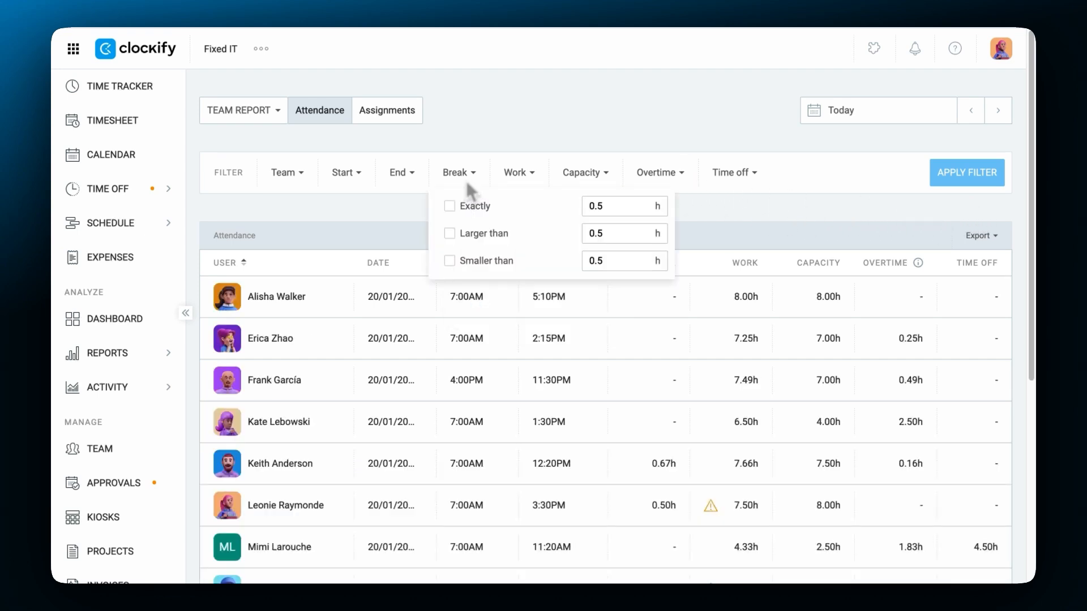
{"action": "left_click", "coordinate": [449, 262]}
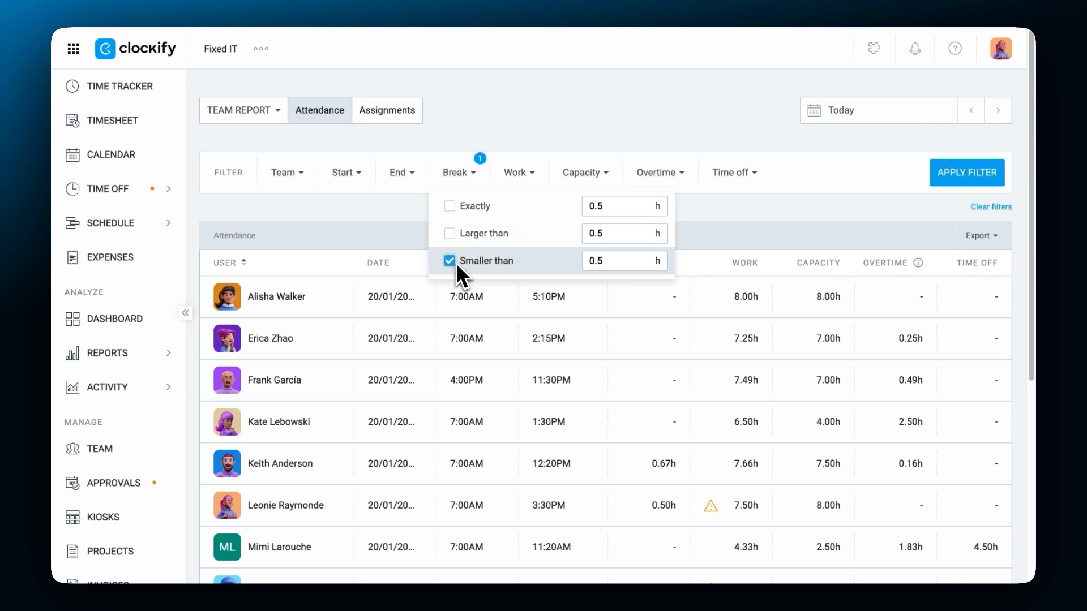
{"action": "type", "text": "0.4"}
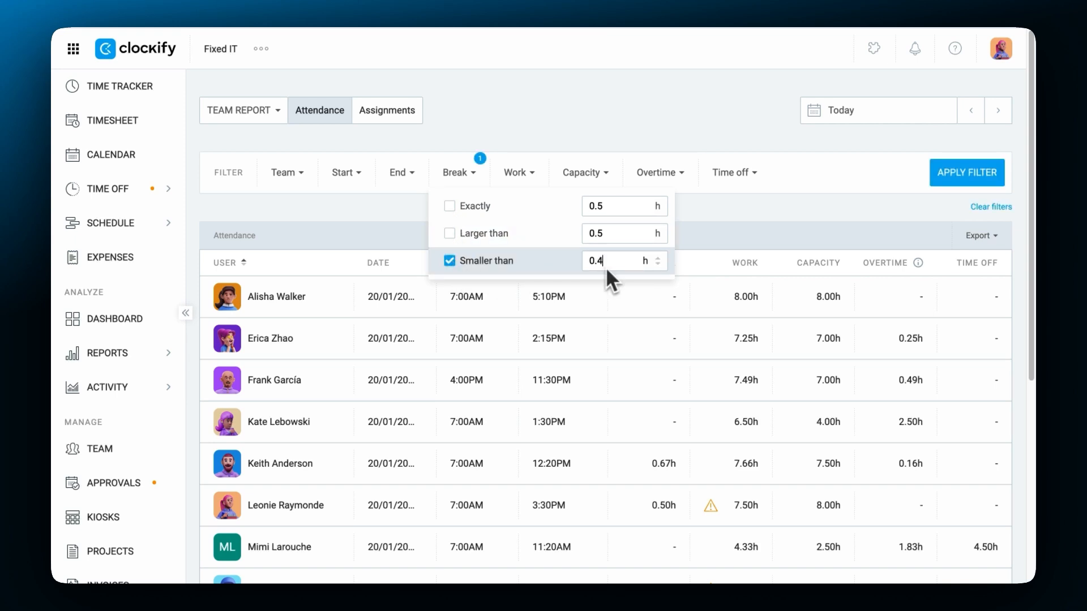
{"action": "left_click", "coordinate": [966, 172]}
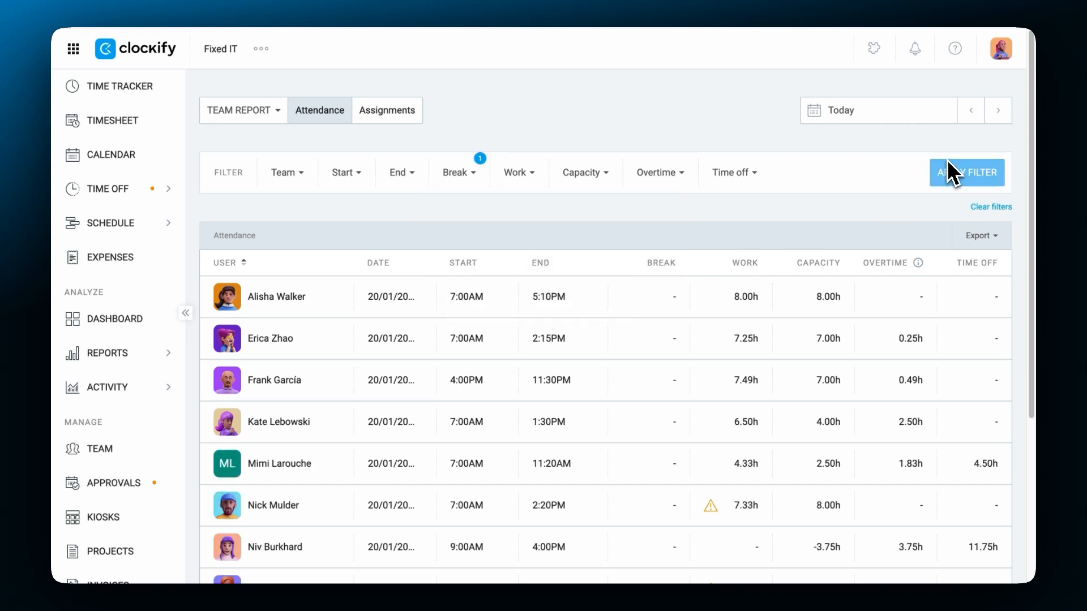
{"action": "left_click", "coordinate": [978, 235]}
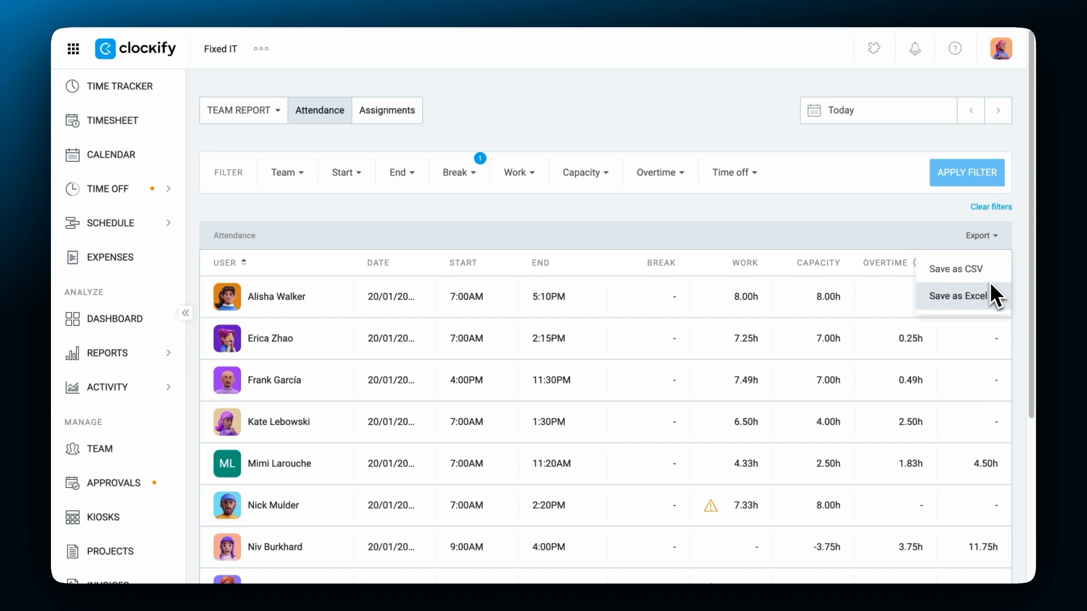